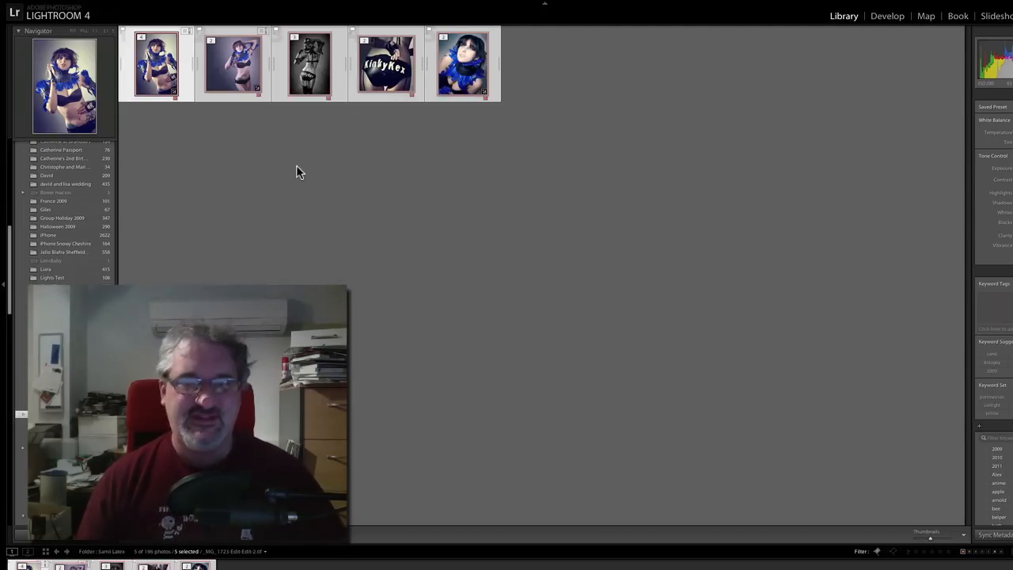
mouse_move(475, 203)
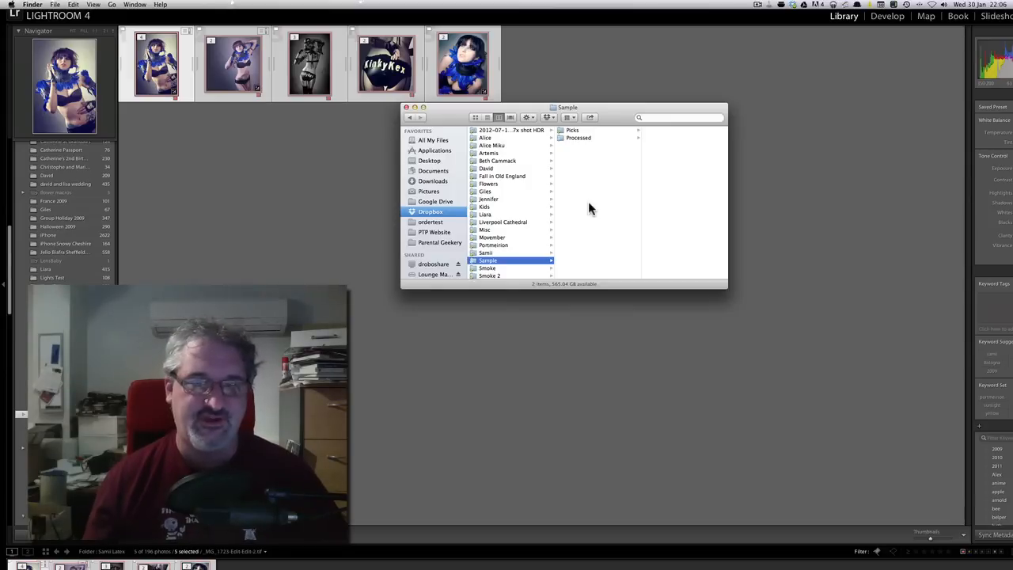
mouse_move(586, 216)
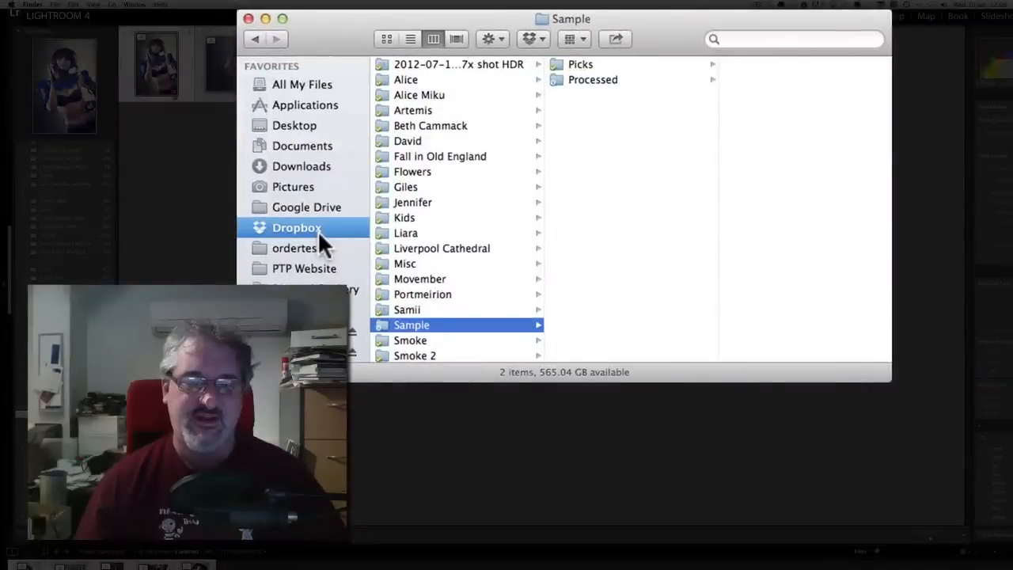
mouse_move(472, 285)
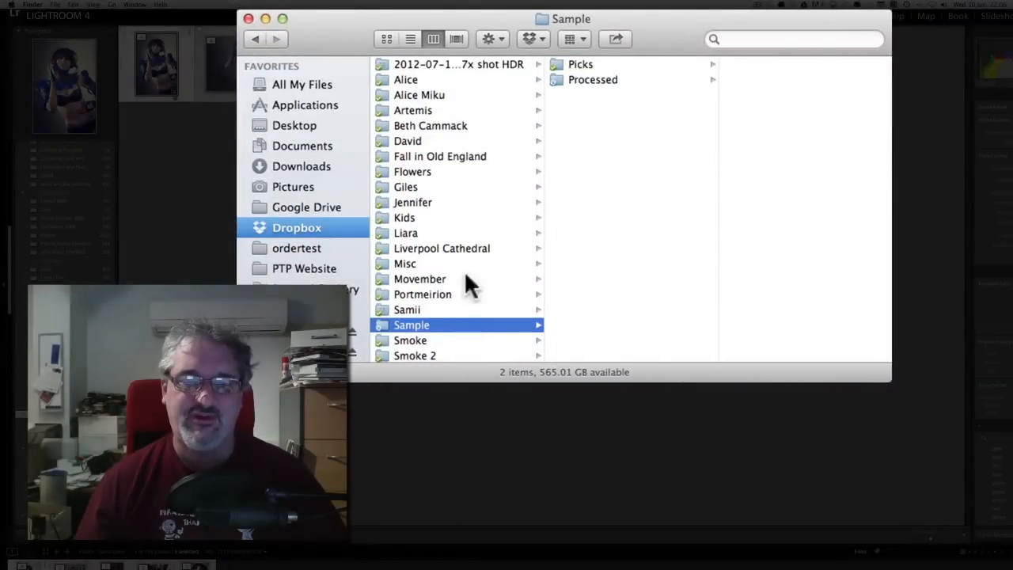
mouse_move(459, 193)
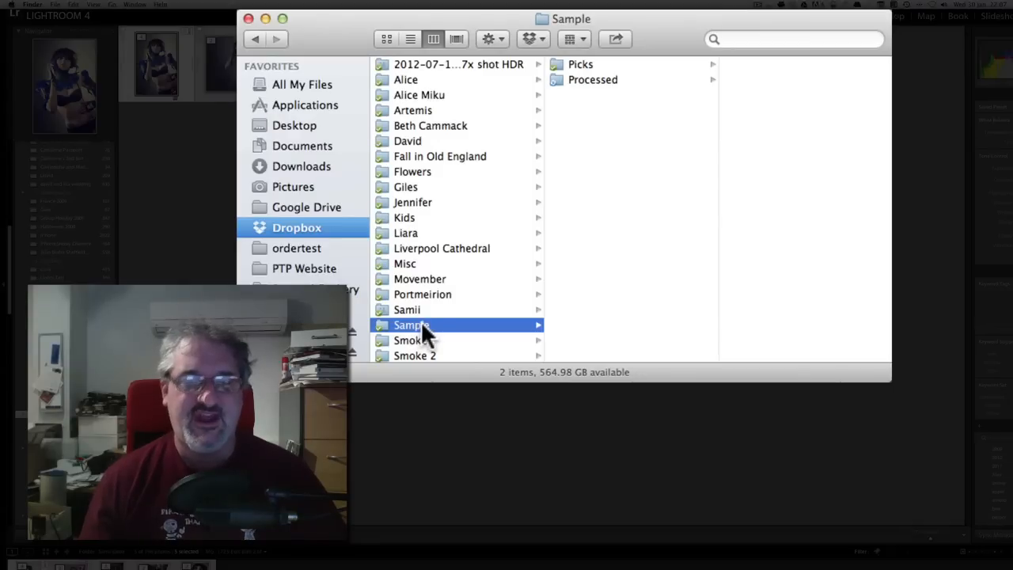
mouse_move(430, 334)
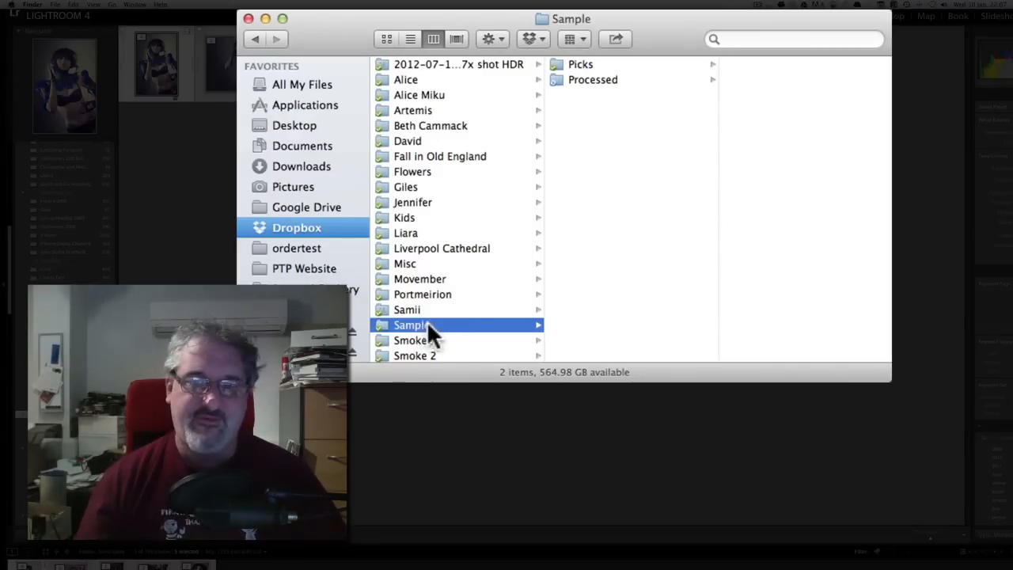
mouse_move(472, 336)
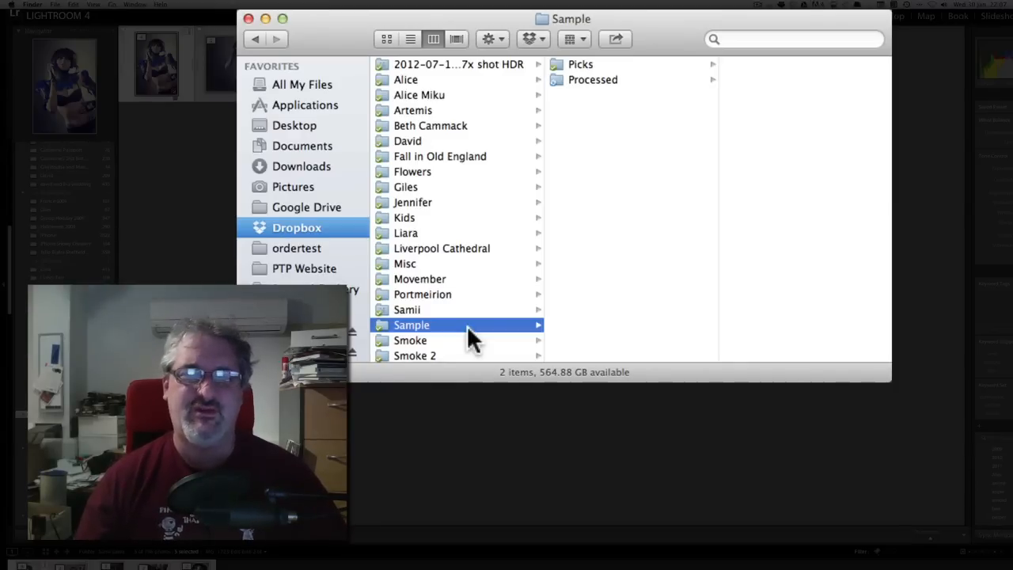
mouse_move(531, 285)
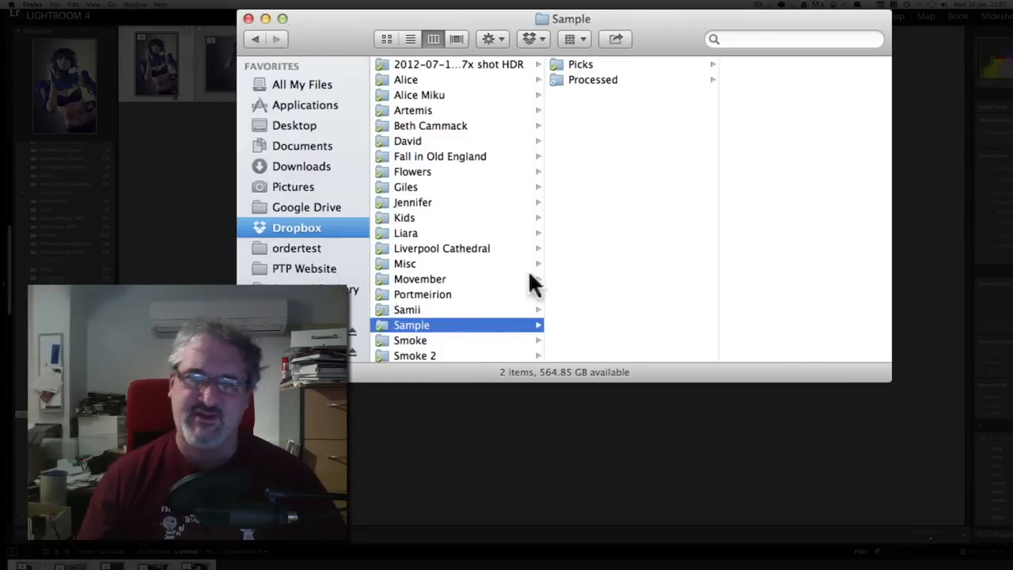
Browse the exported photos in the Picks folder, then return to the Sample folder
click(580, 63)
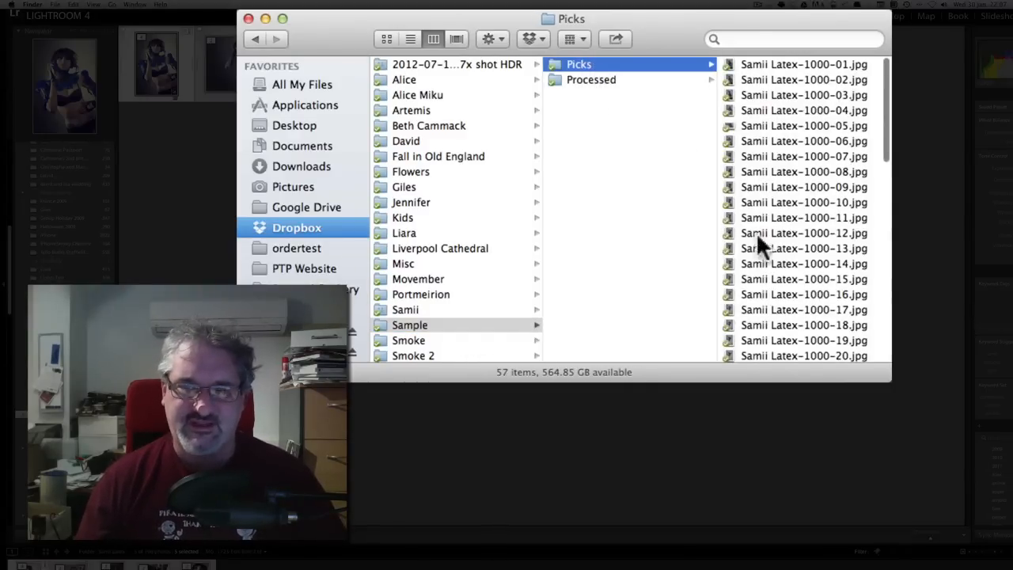
scroll(down, 3)
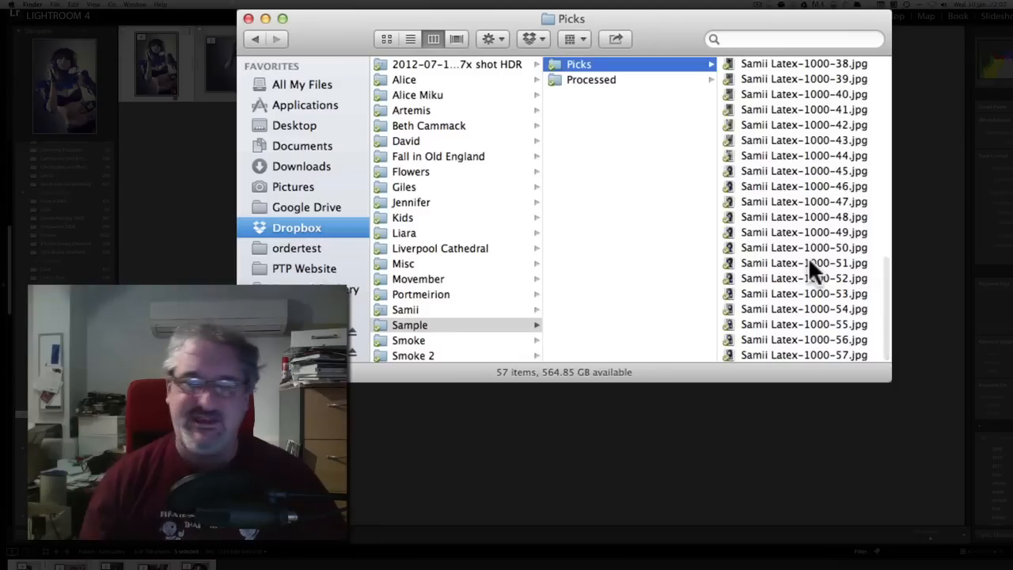
scroll(up, 3)
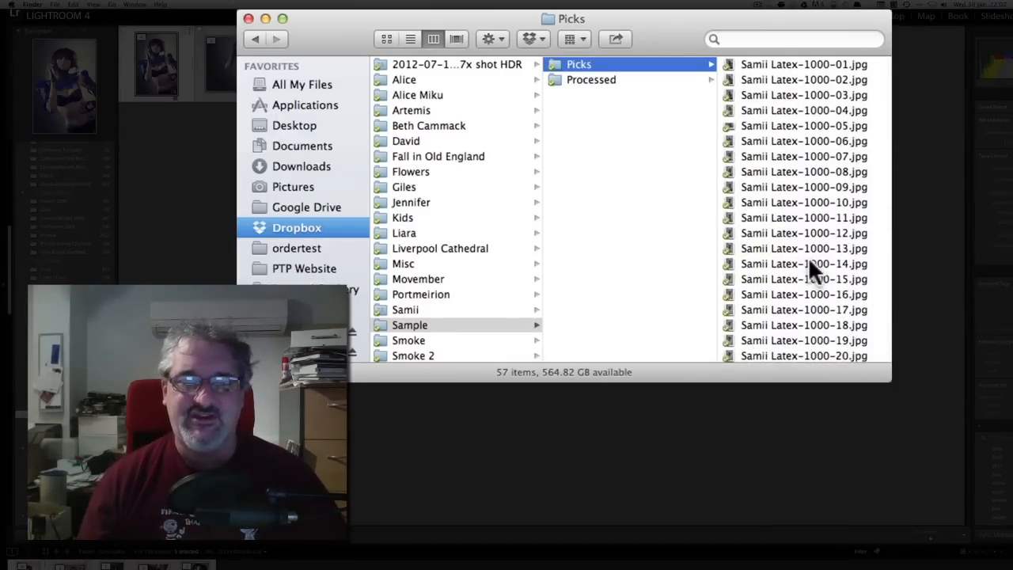
scroll(down, 3)
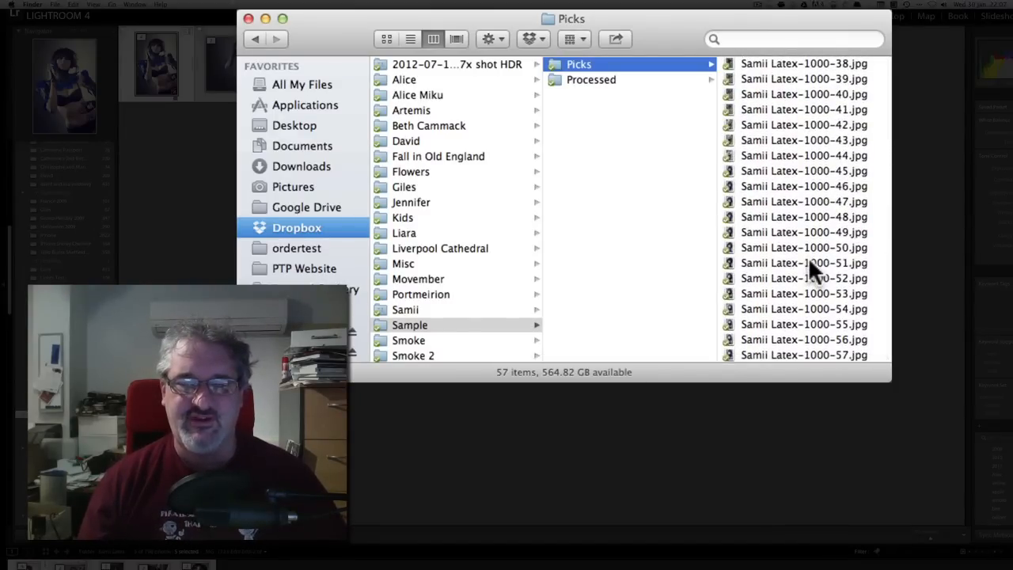
scroll(up, 3)
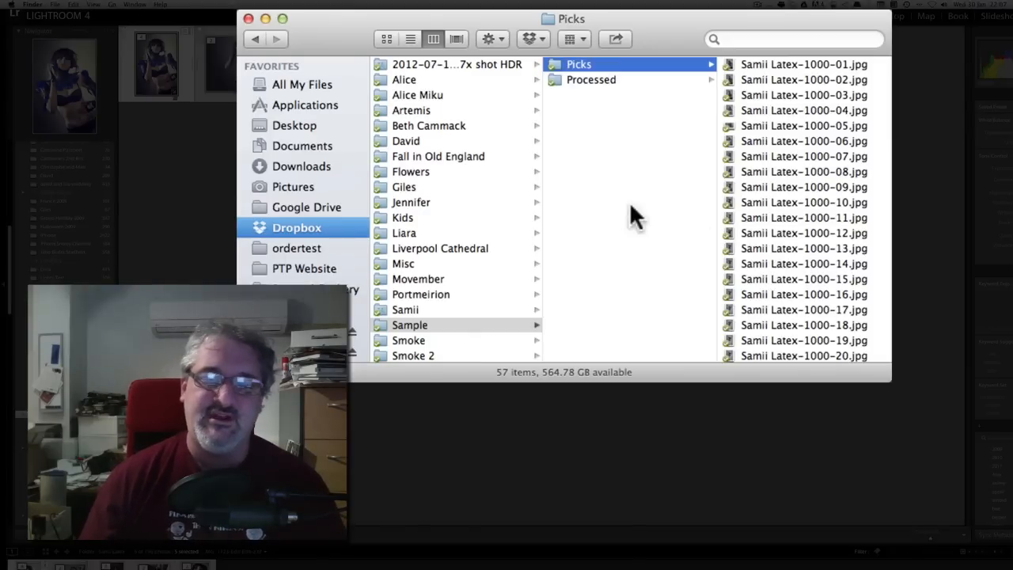
mouse_move(773, 266)
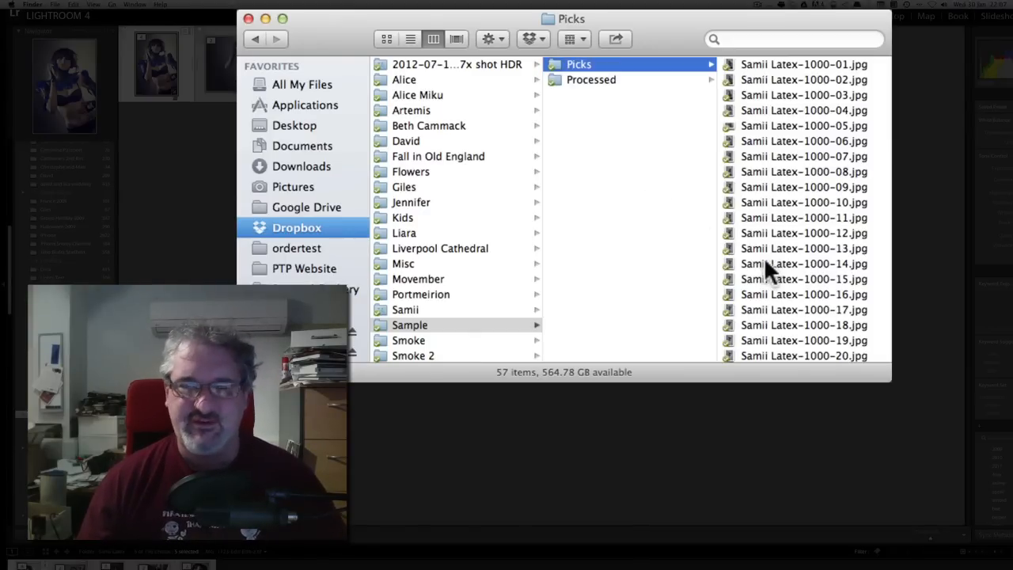
click(410, 325)
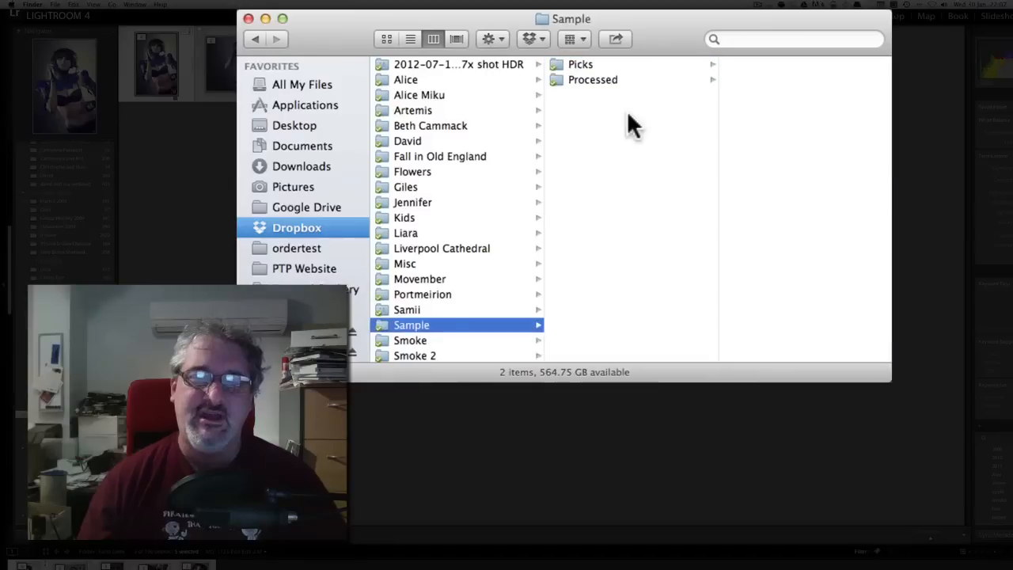
mouse_move(618, 96)
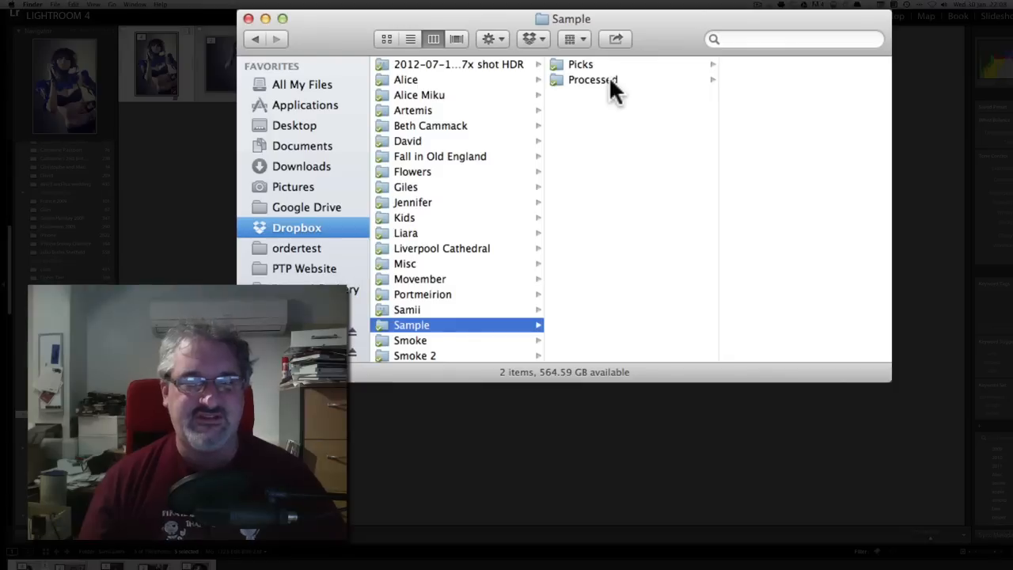
Open the Processed folder and preview the first photo's 2000 px and 1000 px copies plus another resized copy
click(592, 79)
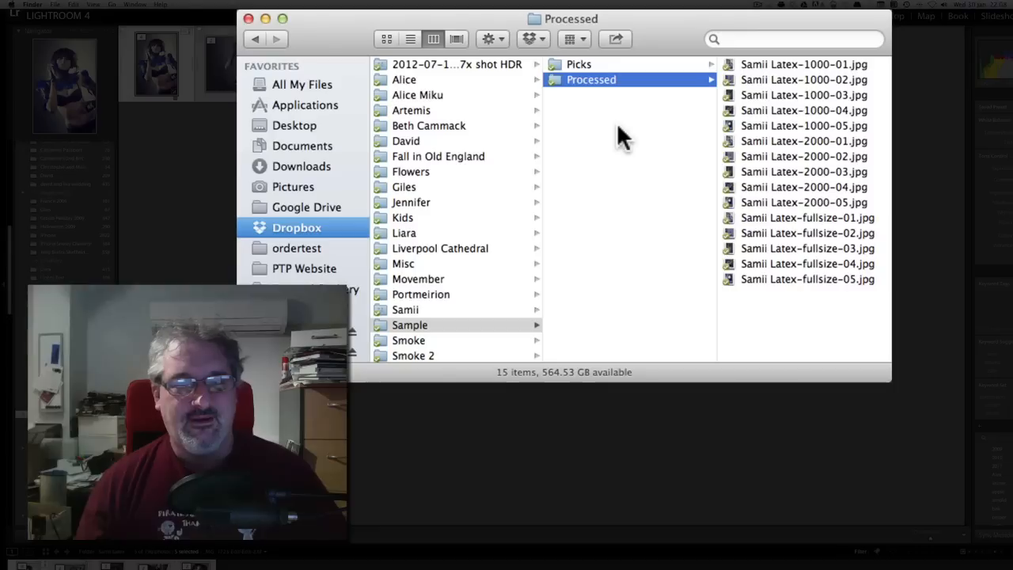
mouse_move(643, 212)
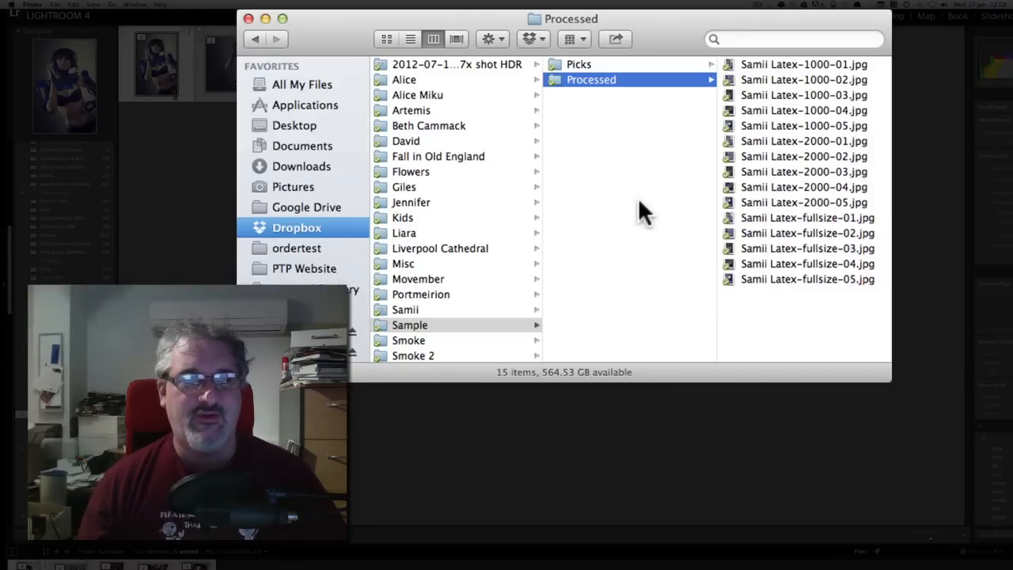
mouse_move(779, 293)
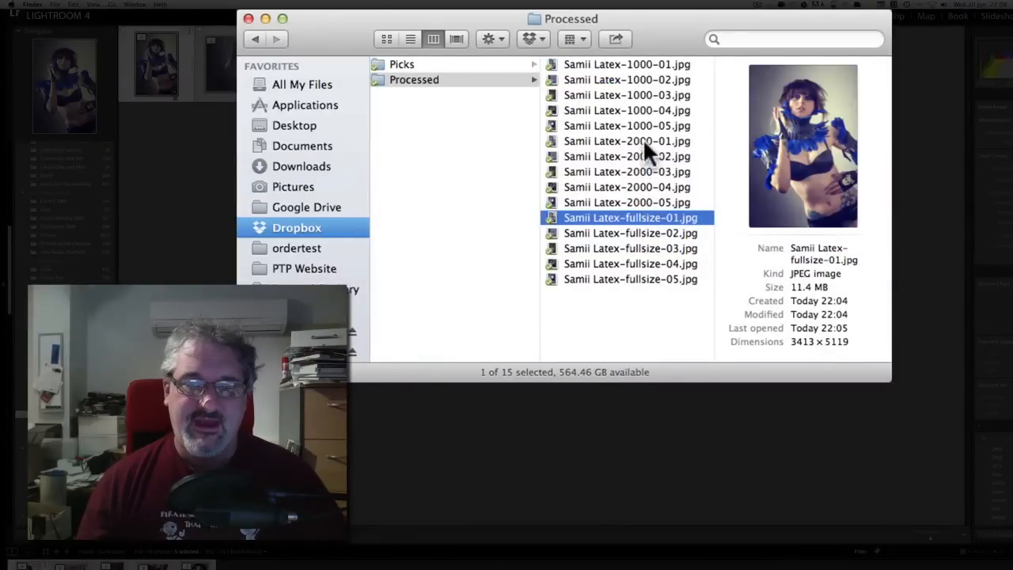
click(627, 141)
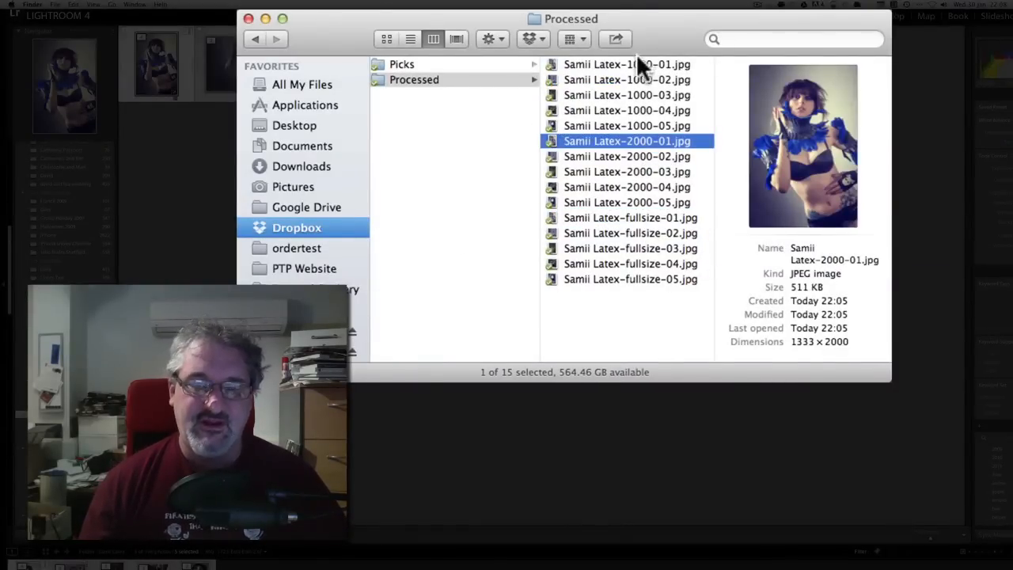
click(627, 63)
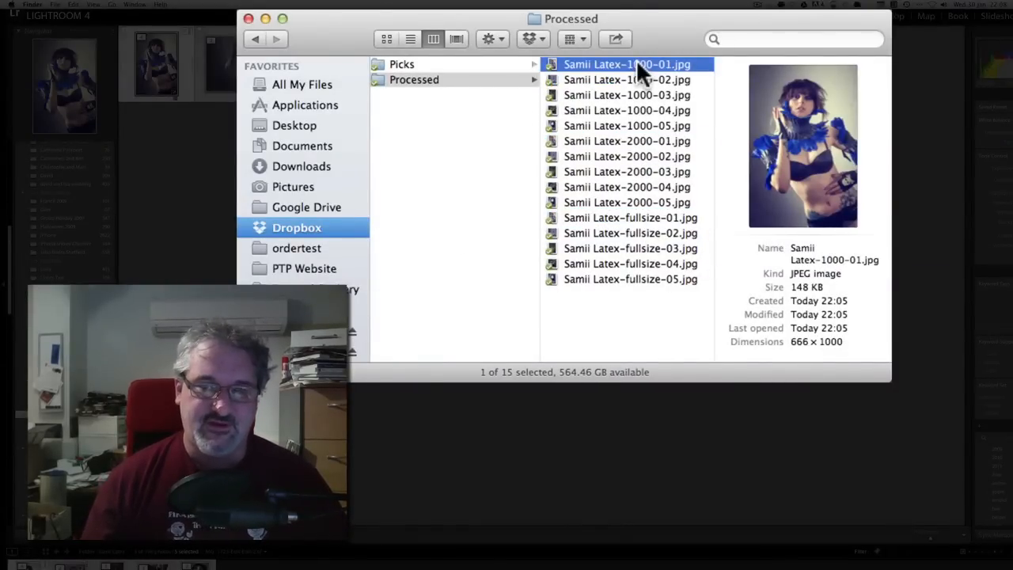
click(631, 218)
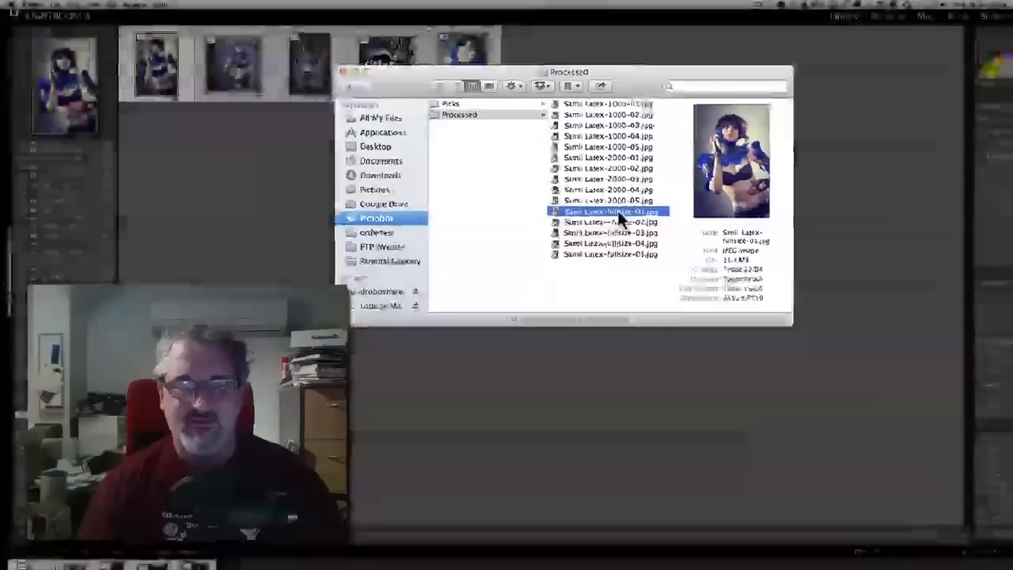
Review the exported JPEGs in column view, ending on the first photo's 1000 px copy
double_click(609, 212)
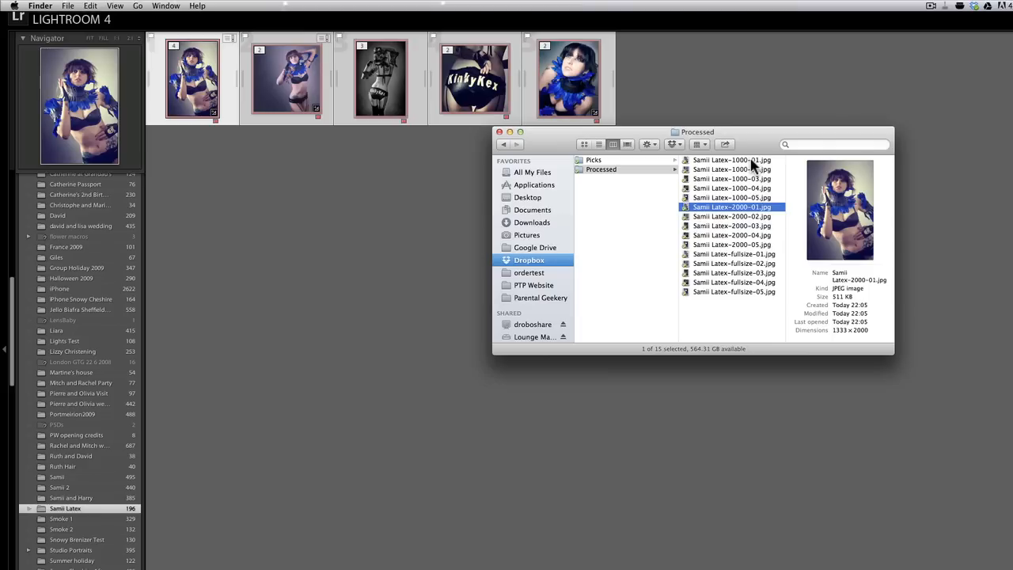
click(732, 160)
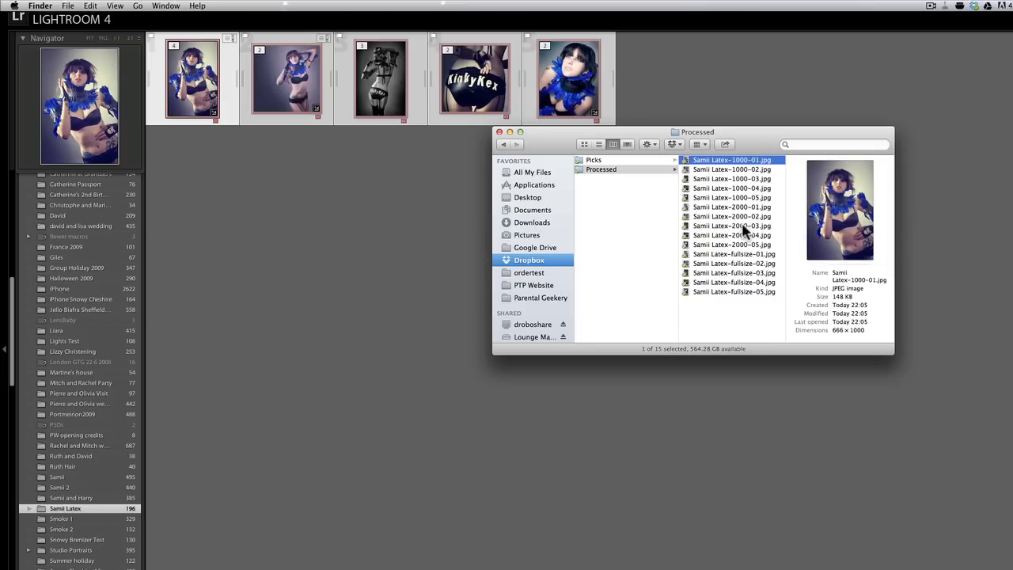
mouse_move(738, 272)
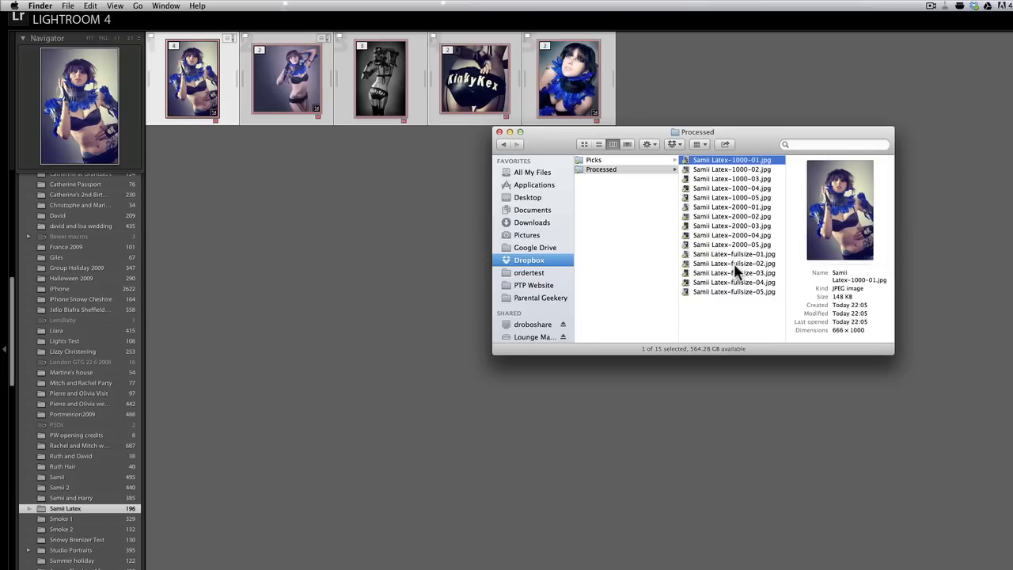
mouse_move(734, 262)
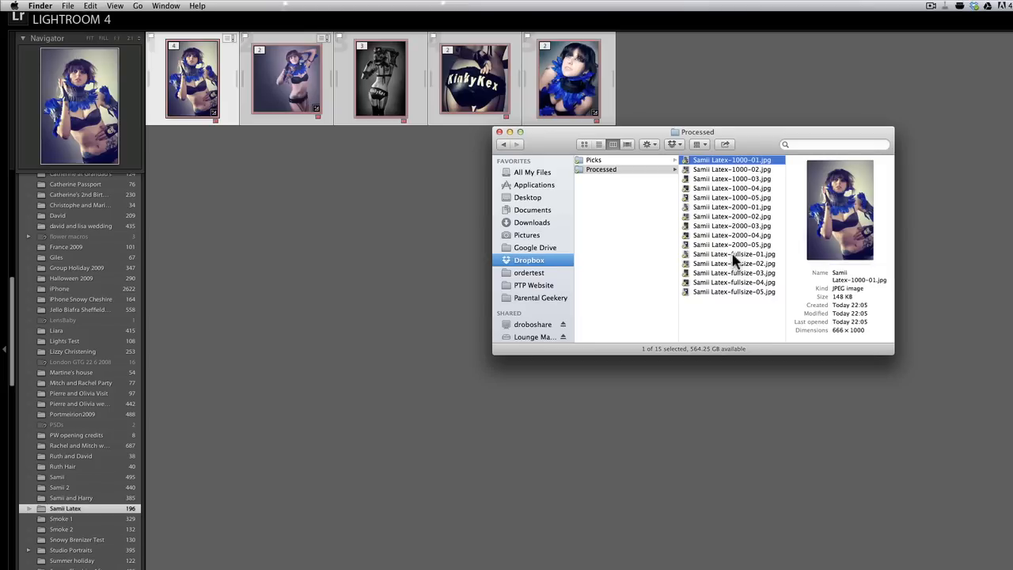
mouse_move(736, 206)
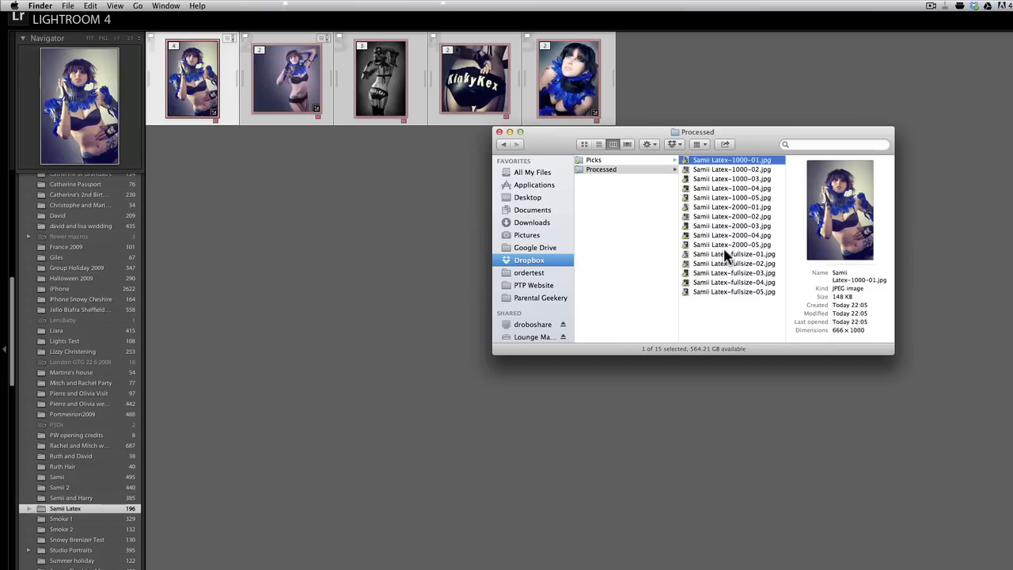
mouse_move(668, 146)
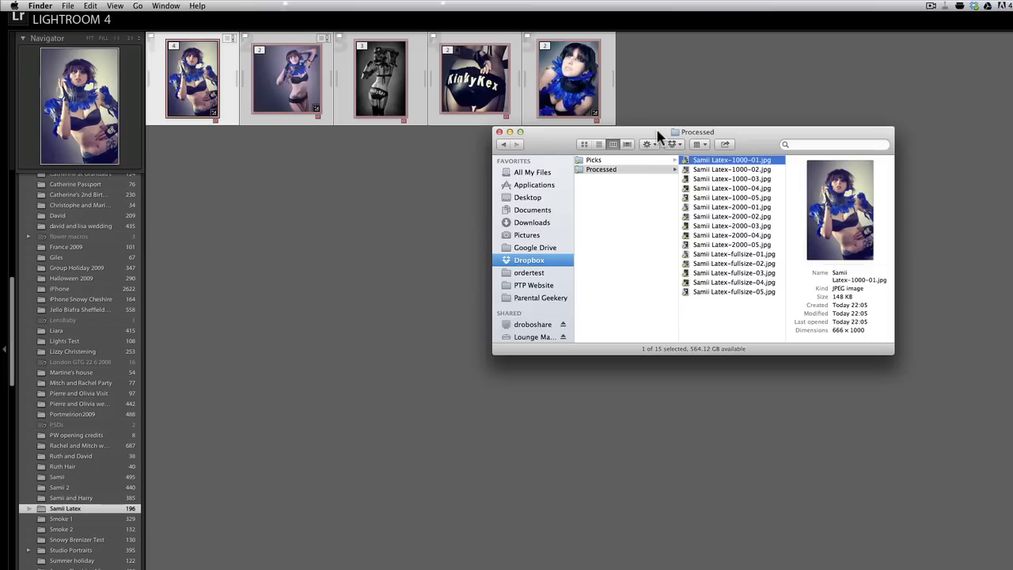
mouse_move(541, 142)
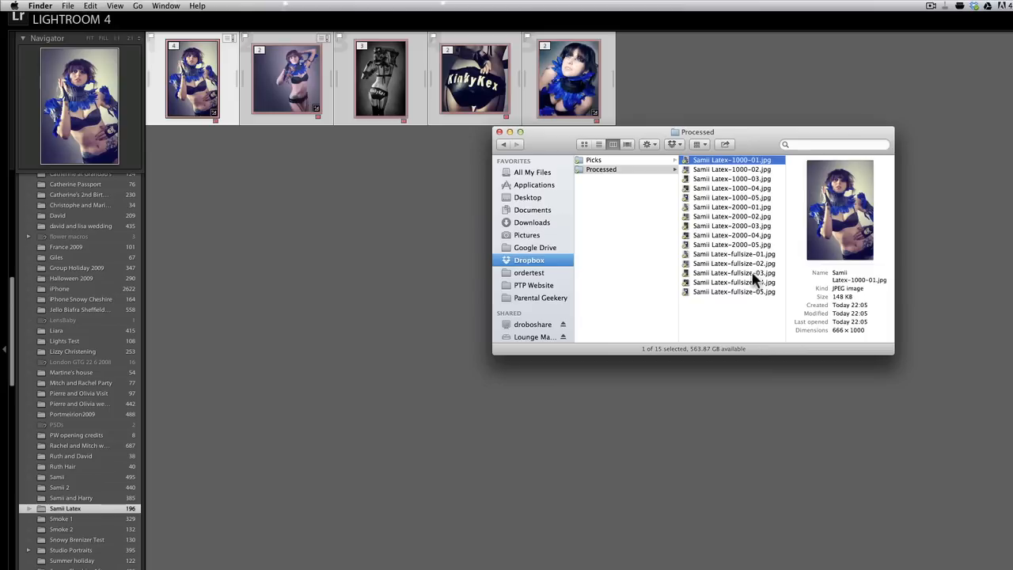
mouse_move(730, 320)
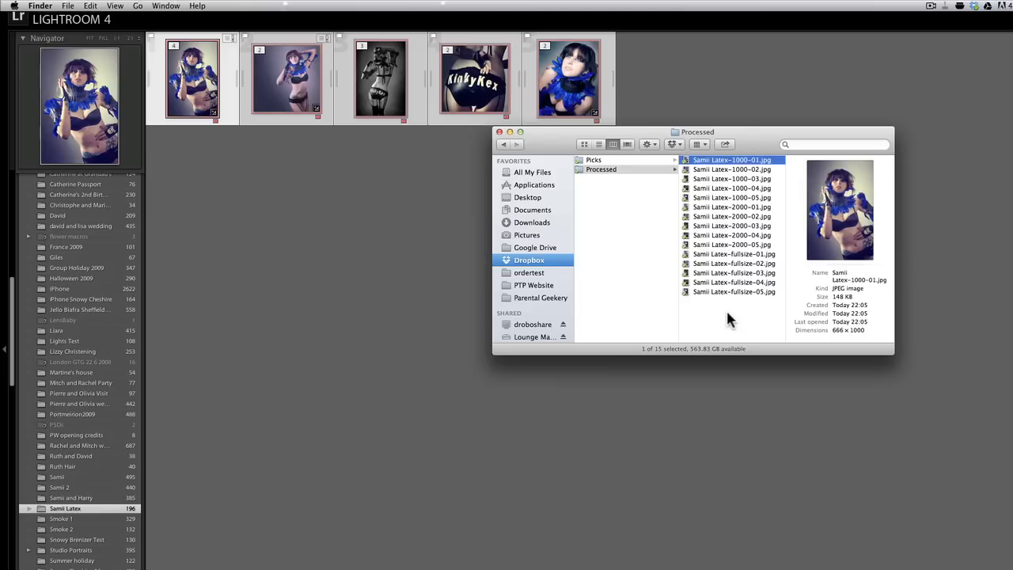
mouse_move(709, 335)
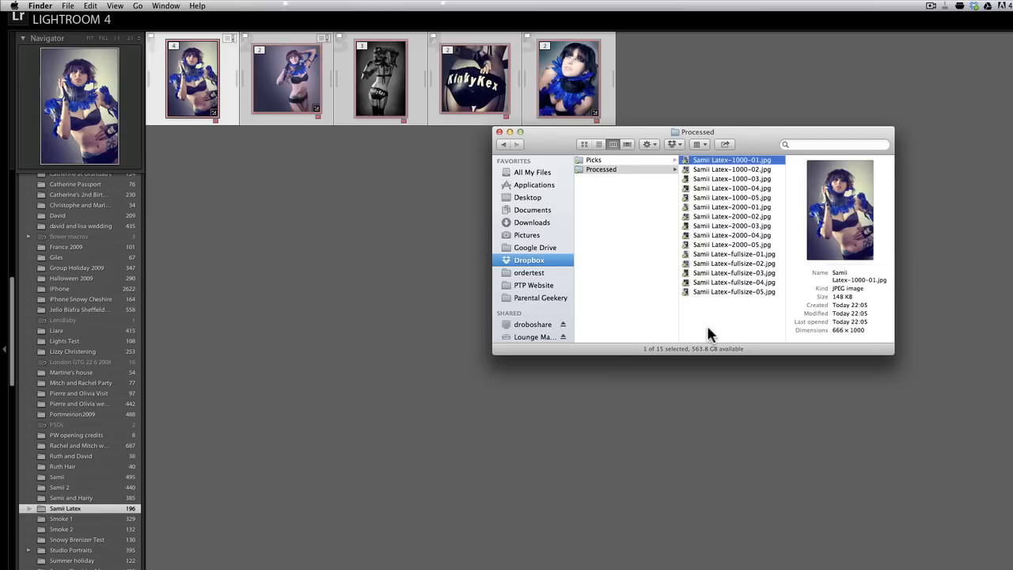
mouse_move(694, 325)
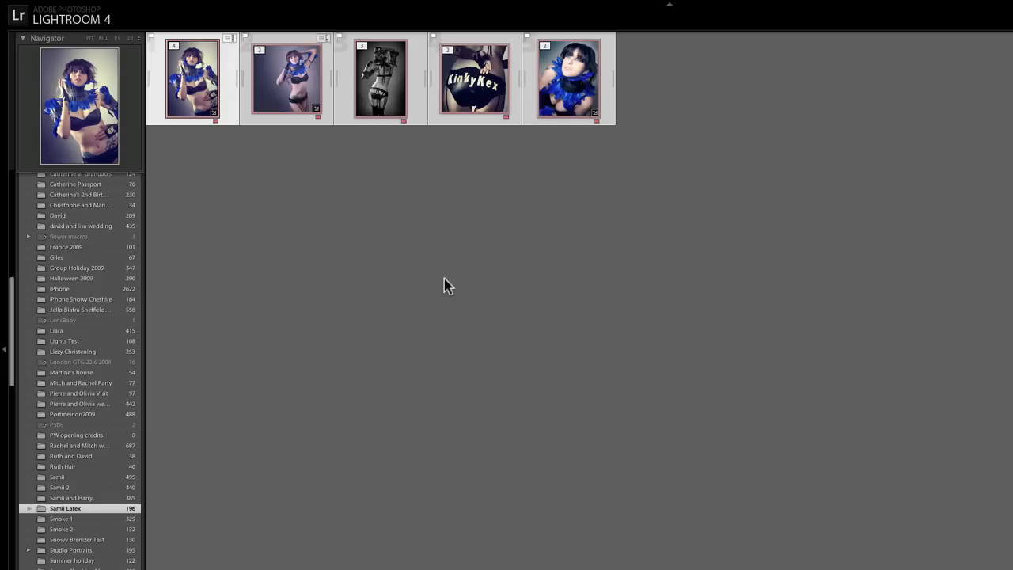
mouse_move(333, 155)
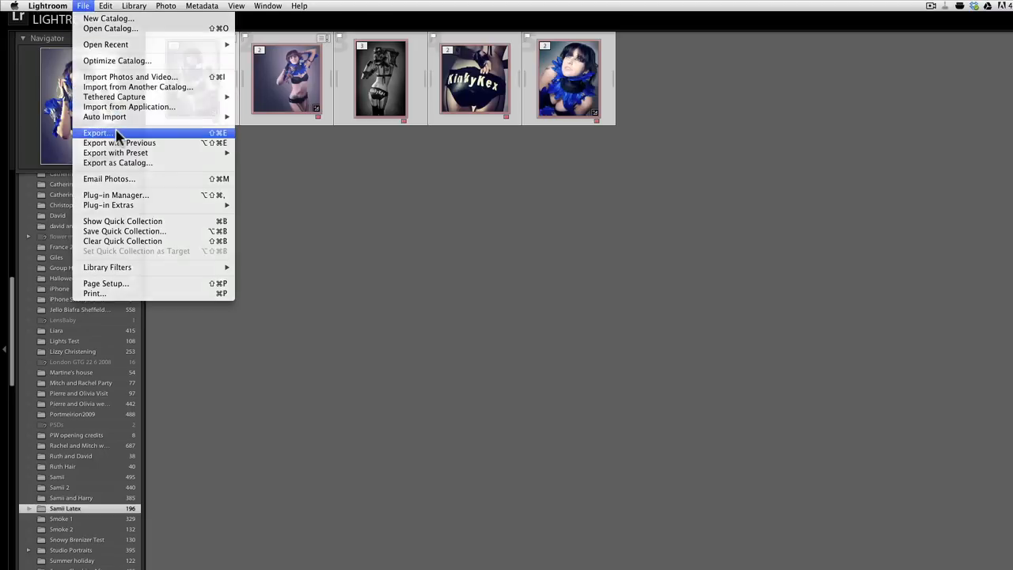
Open Export for the five photos and step through the watermarked full-size, 2000px and 1000px presets, settling on the full-sized one
click(96, 133)
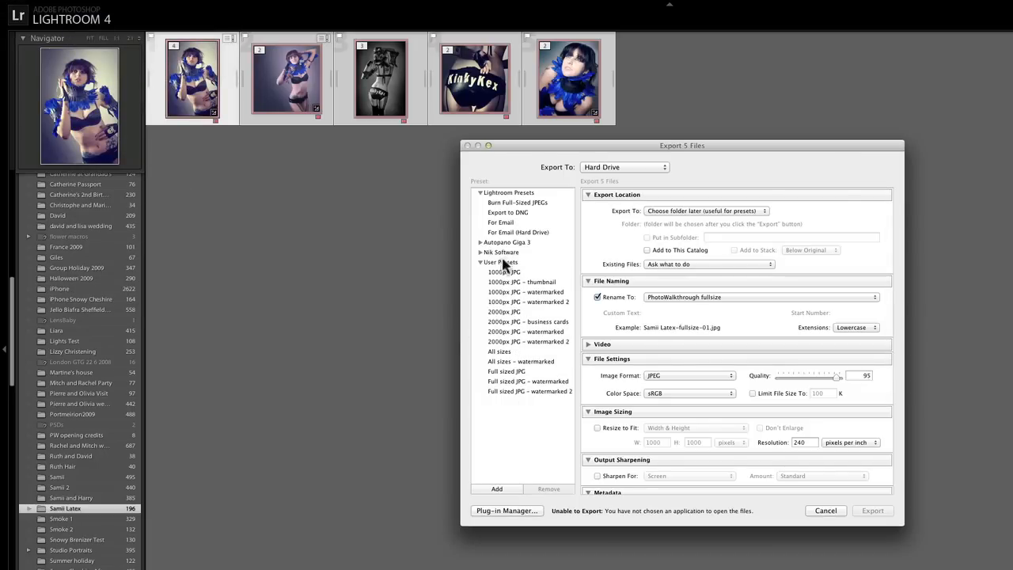
mouse_move(530, 333)
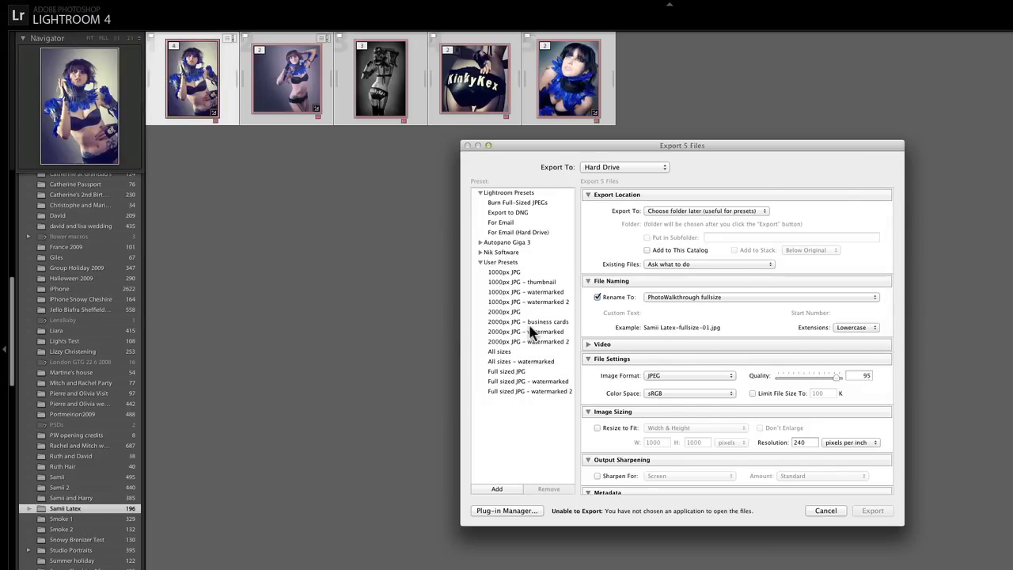
mouse_move(515, 388)
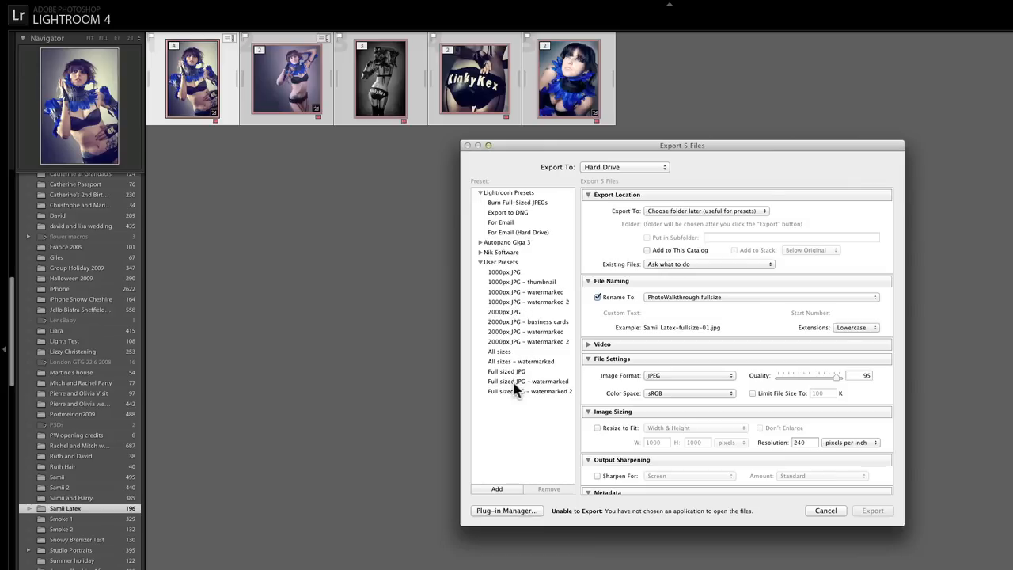
click(528, 391)
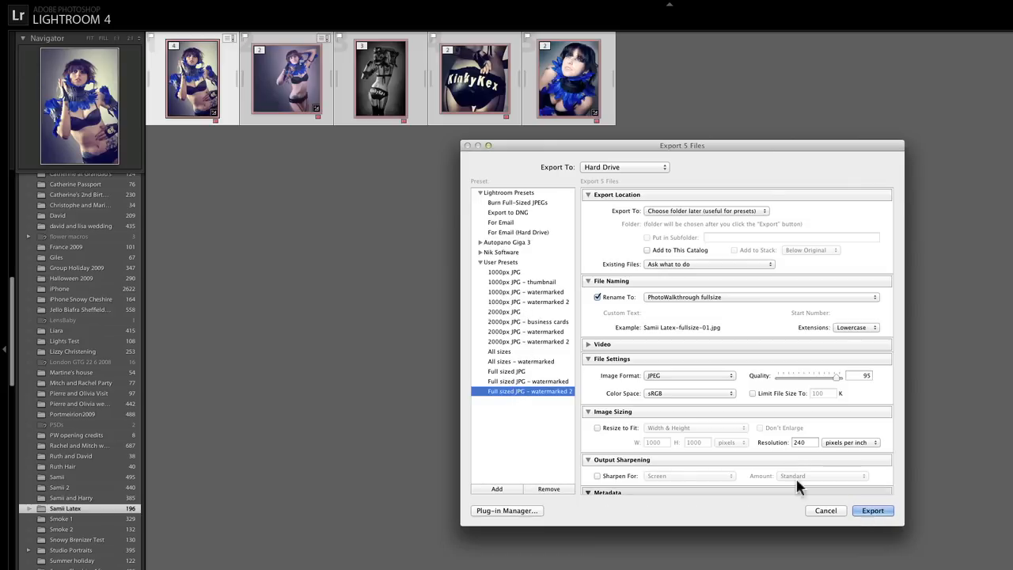
mouse_move(548, 348)
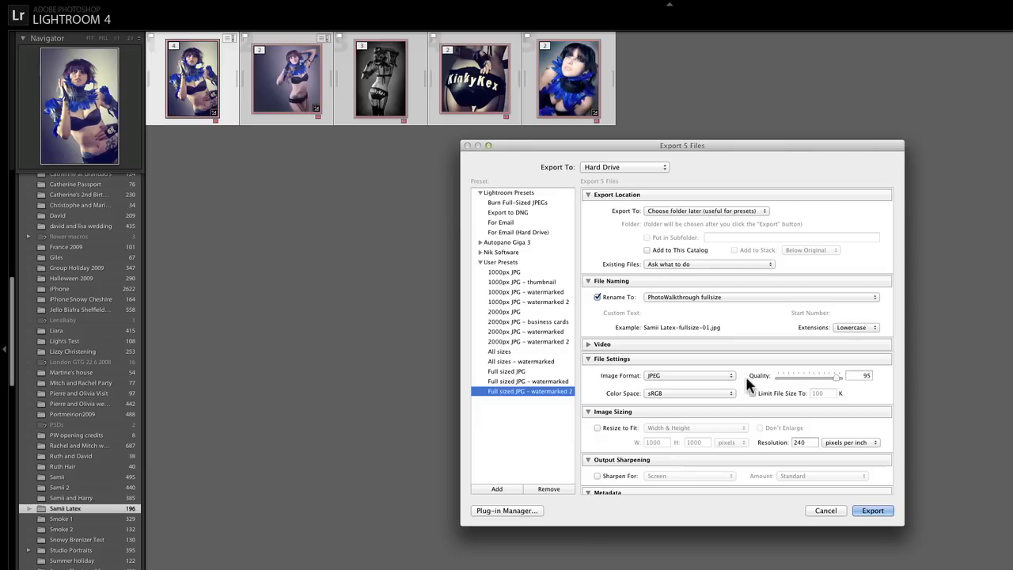
mouse_move(519, 336)
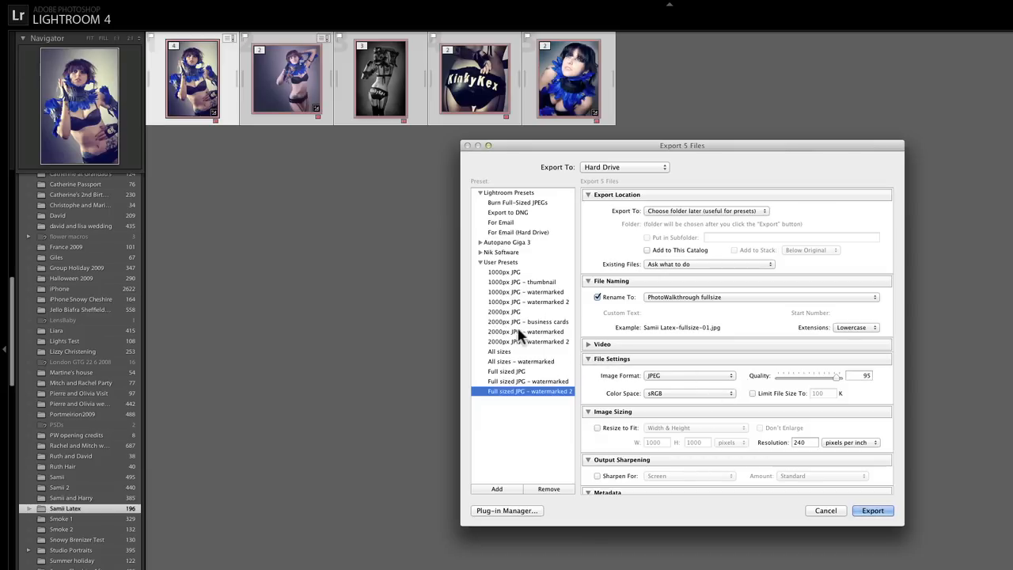
click(529, 342)
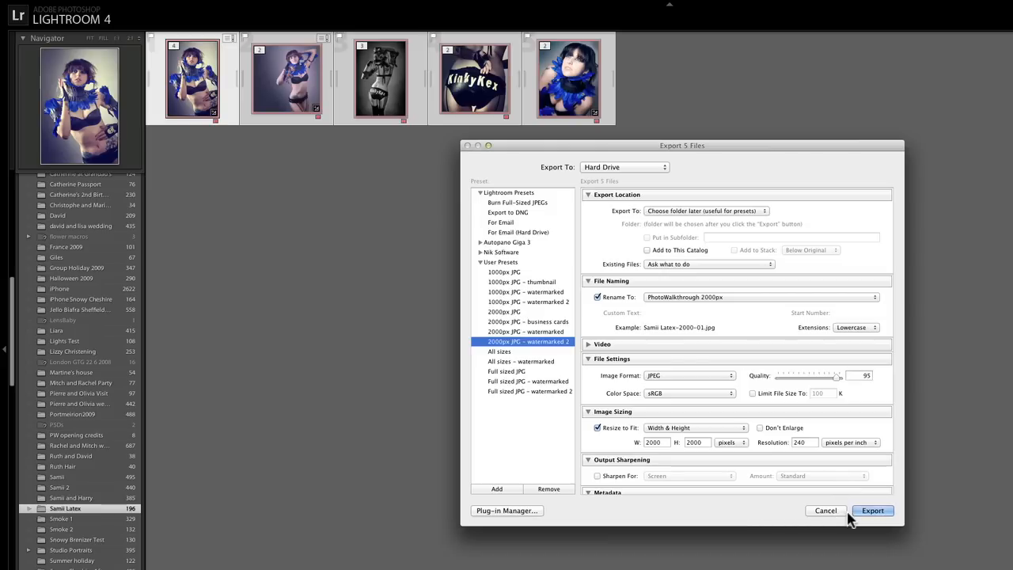
mouse_move(491, 307)
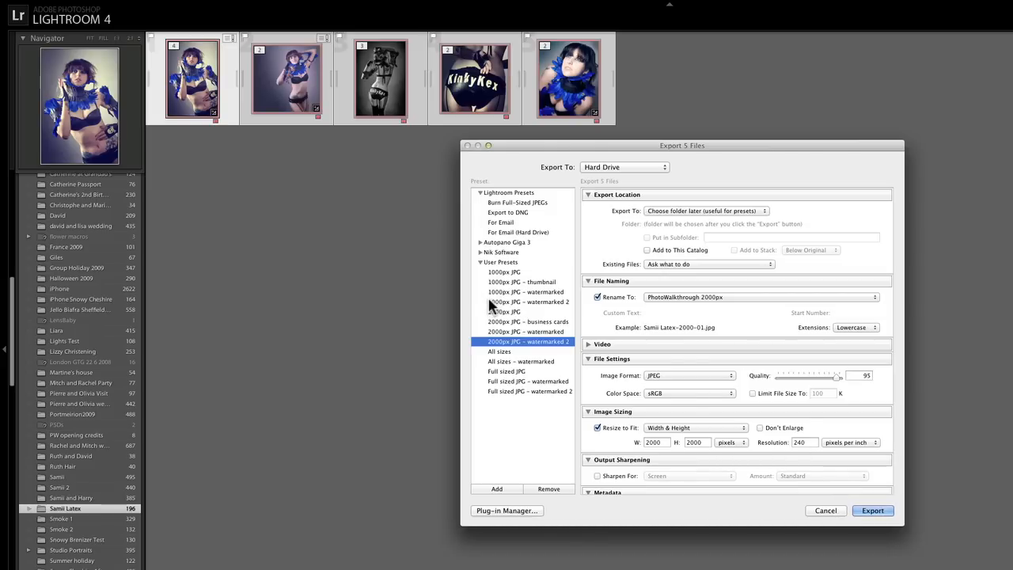
click(529, 301)
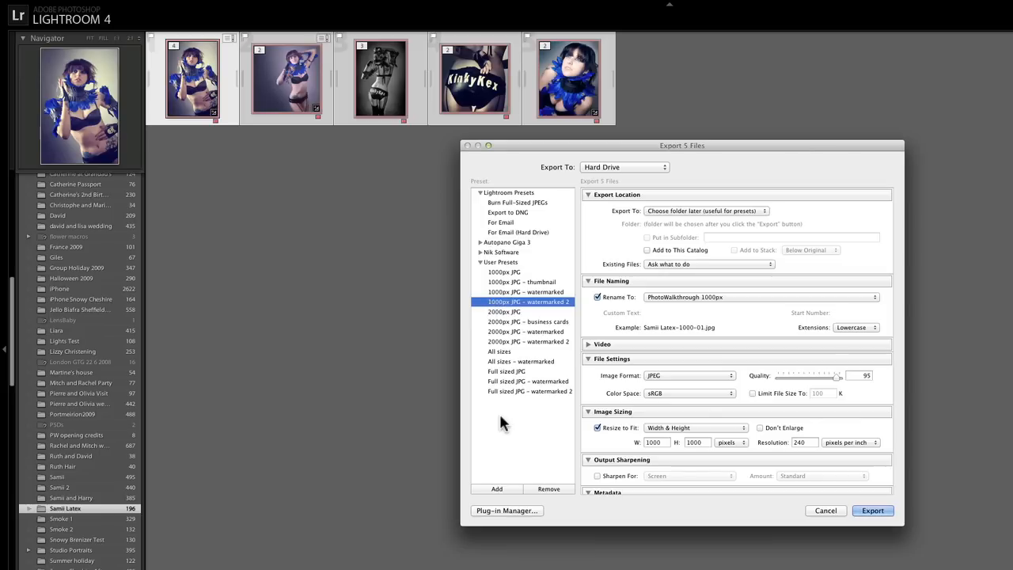
click(529, 391)
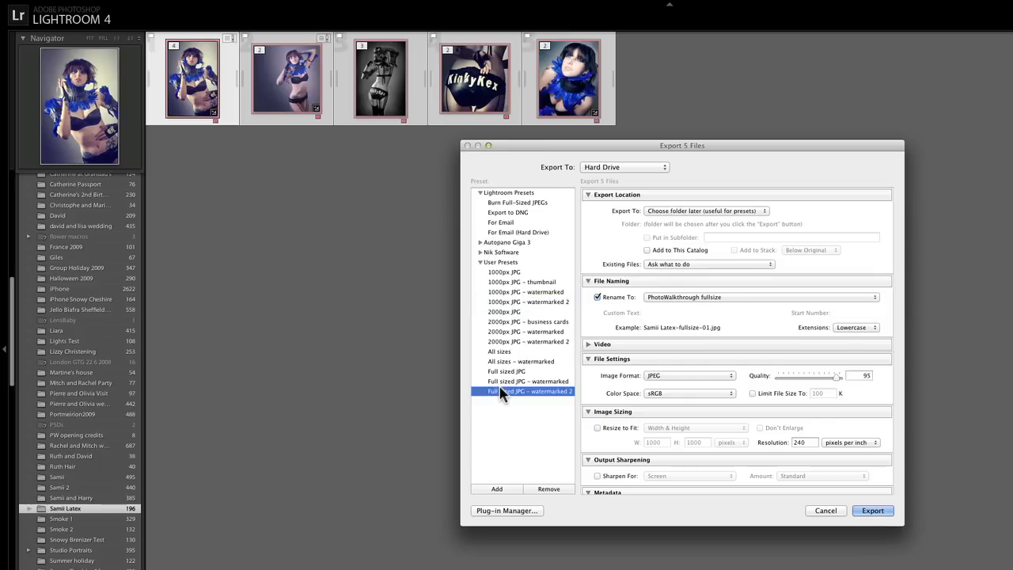
mouse_move(522, 399)
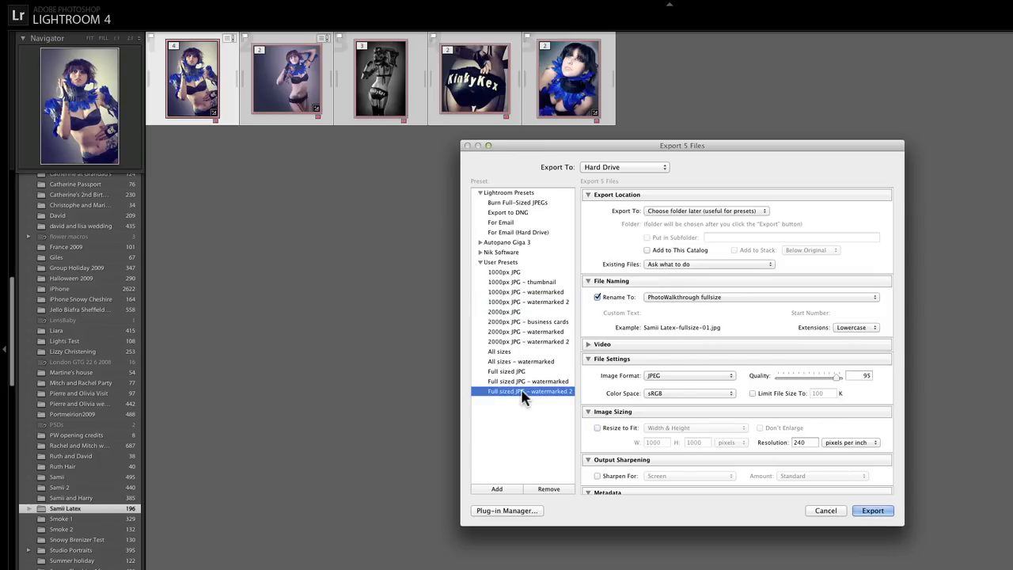
Set After Export to 'Open in Other Application...' in Post-Processing and bring up the application chooser
scroll(down, 3)
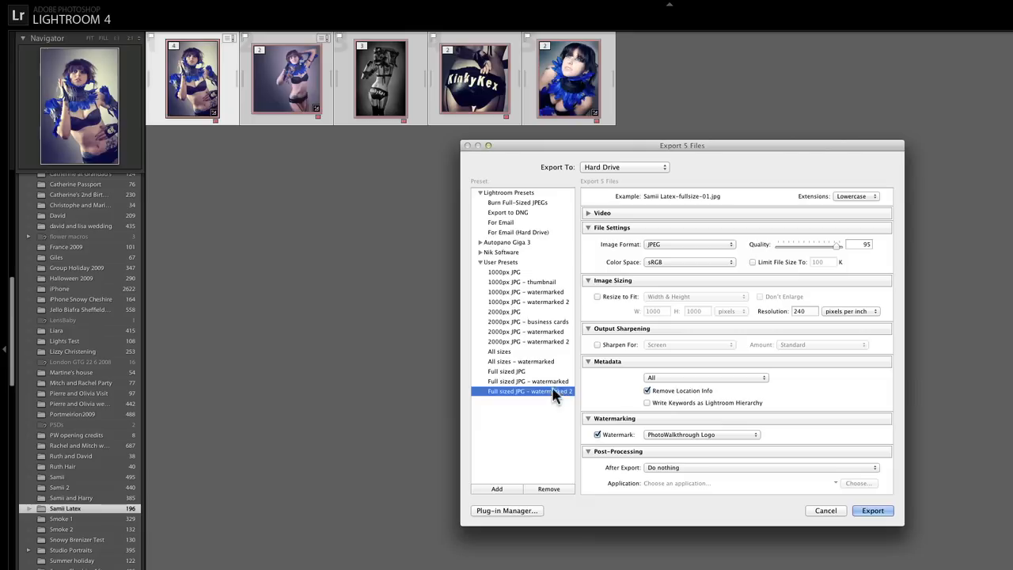
scroll(up, 3)
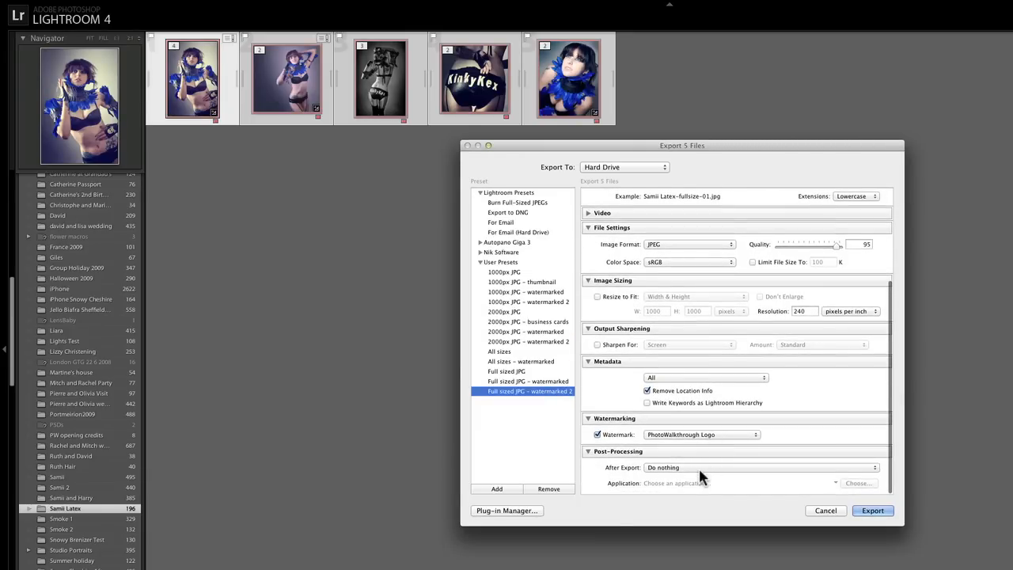
mouse_move(657, 475)
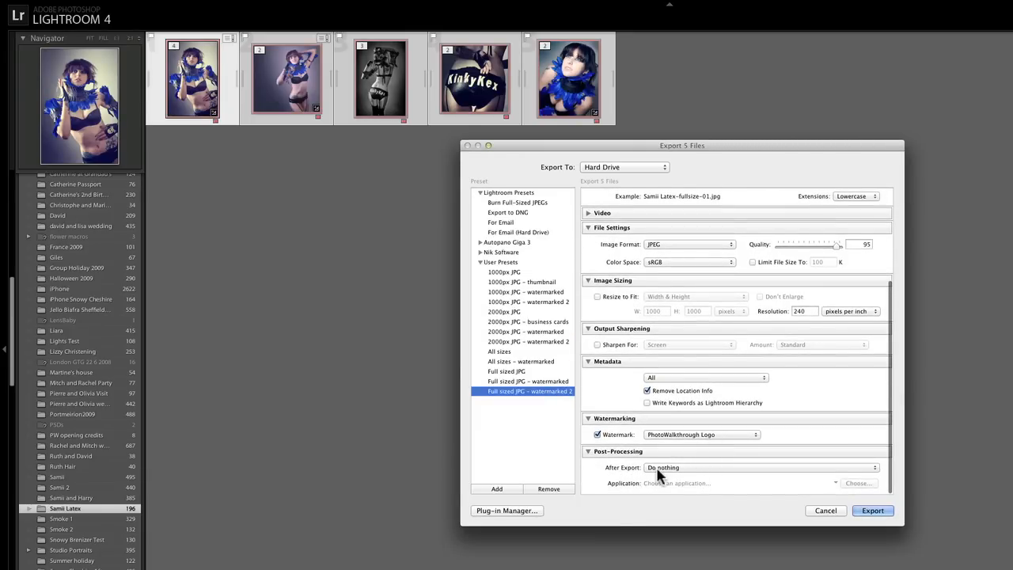
click(760, 467)
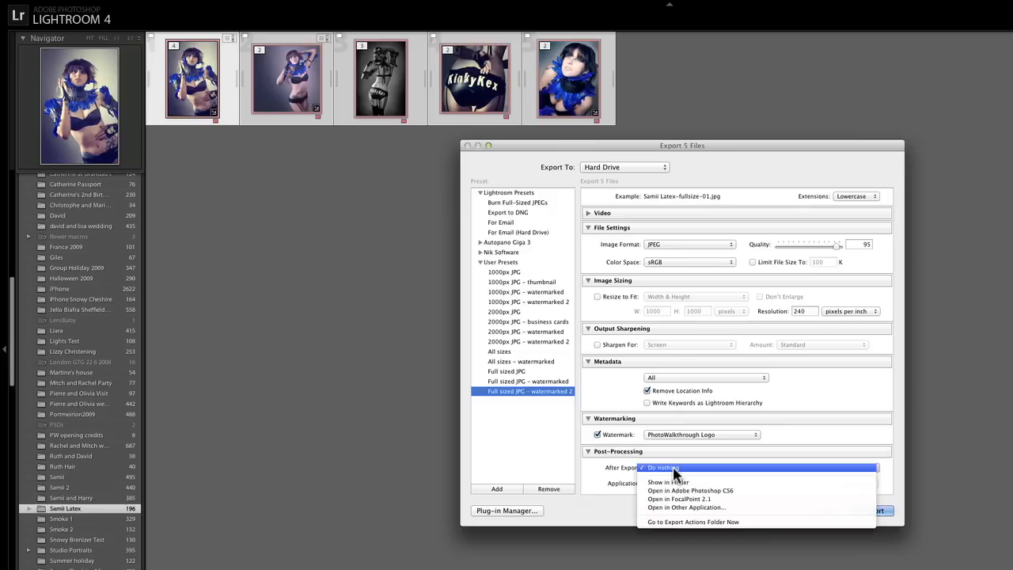
mouse_move(687, 507)
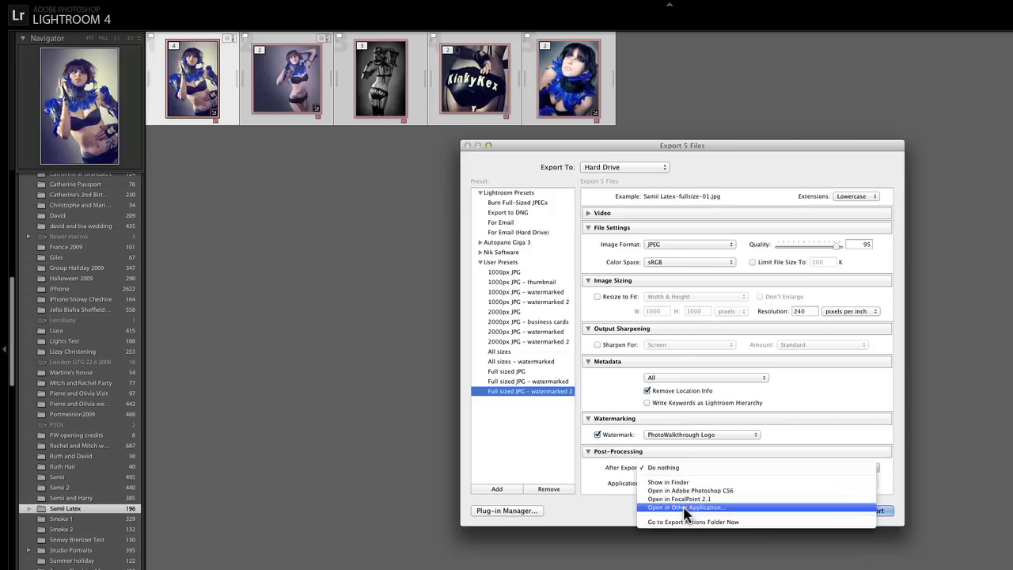
click(684, 506)
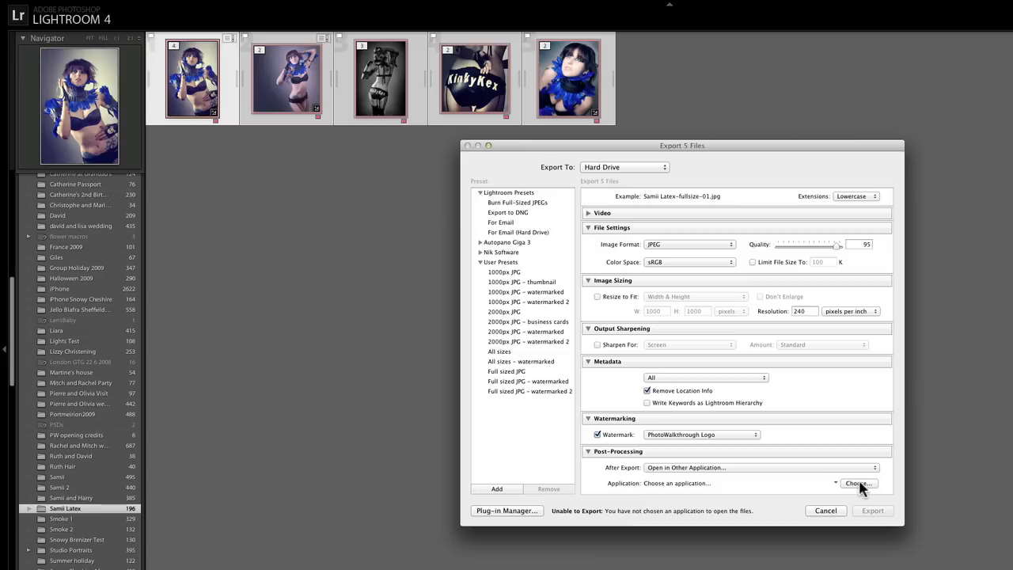
click(858, 485)
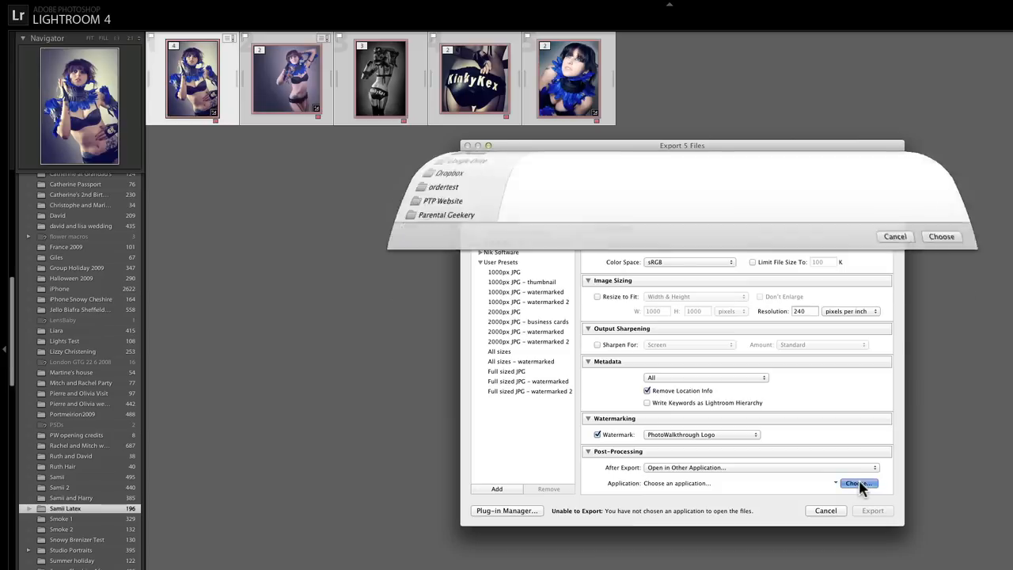
click(858, 483)
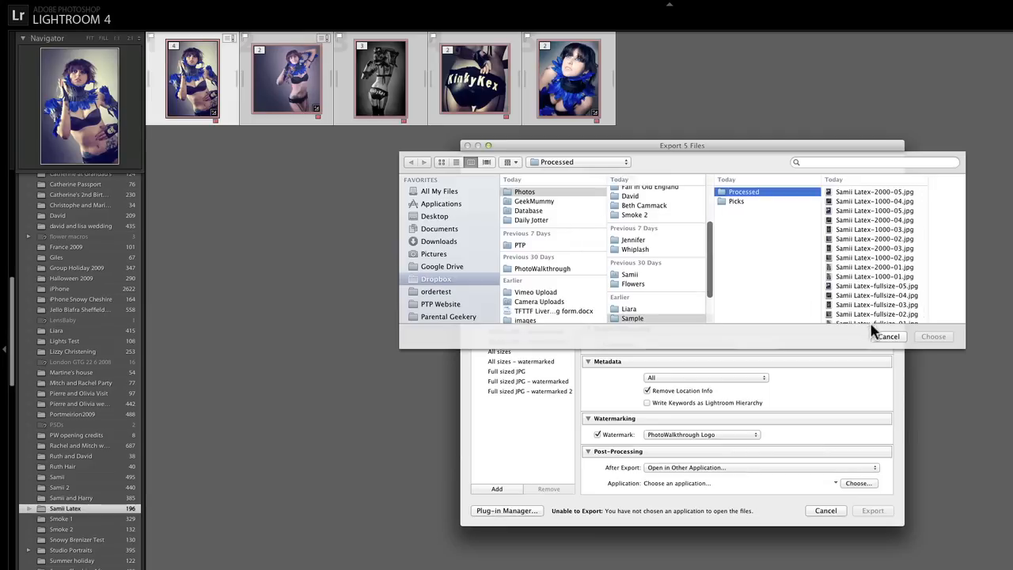
click(887, 335)
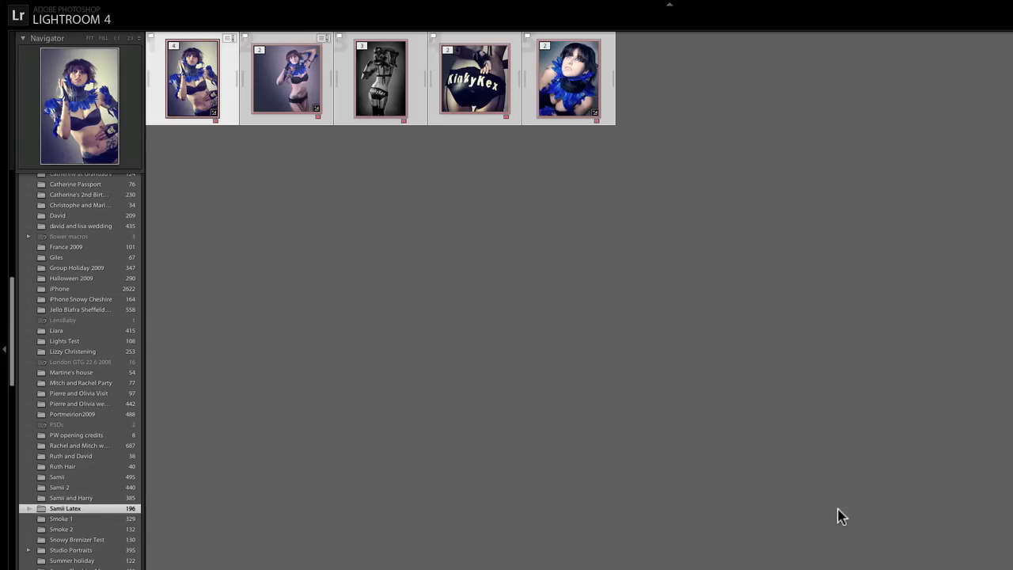
mouse_move(716, 327)
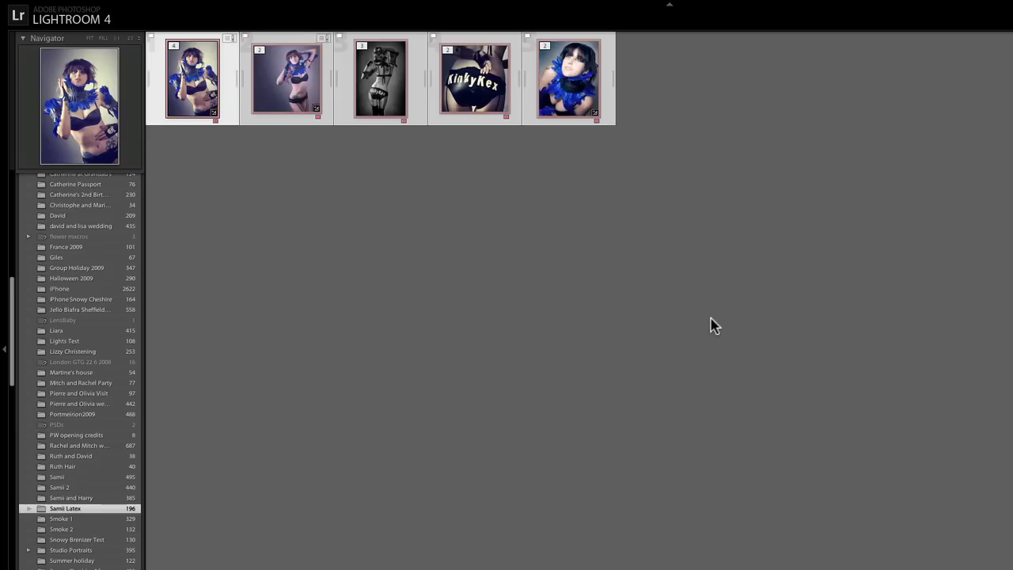
Launch AppleScript Editor from Alfred by searching 'app', opening a blank script window
text(app)
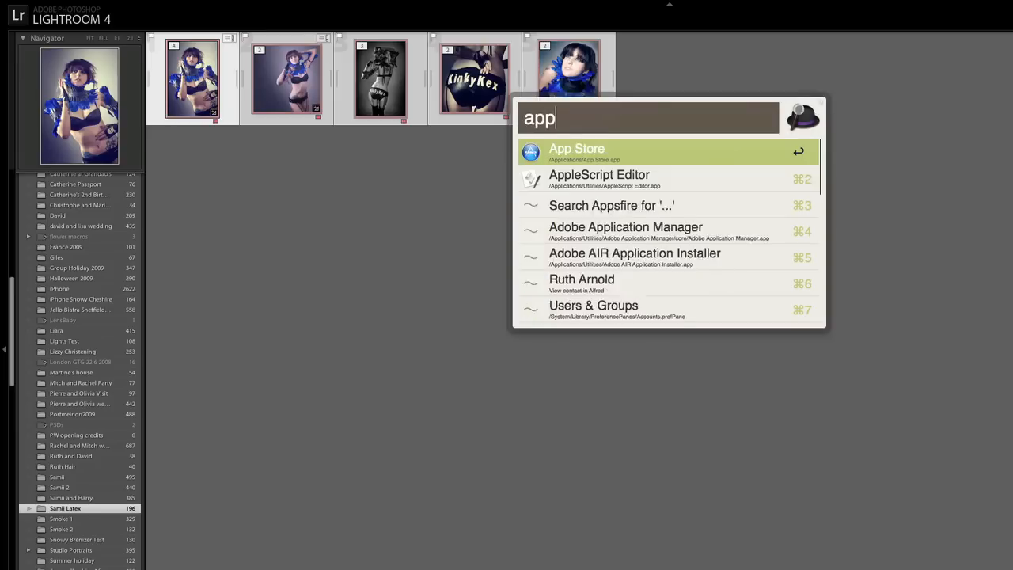
click(598, 174)
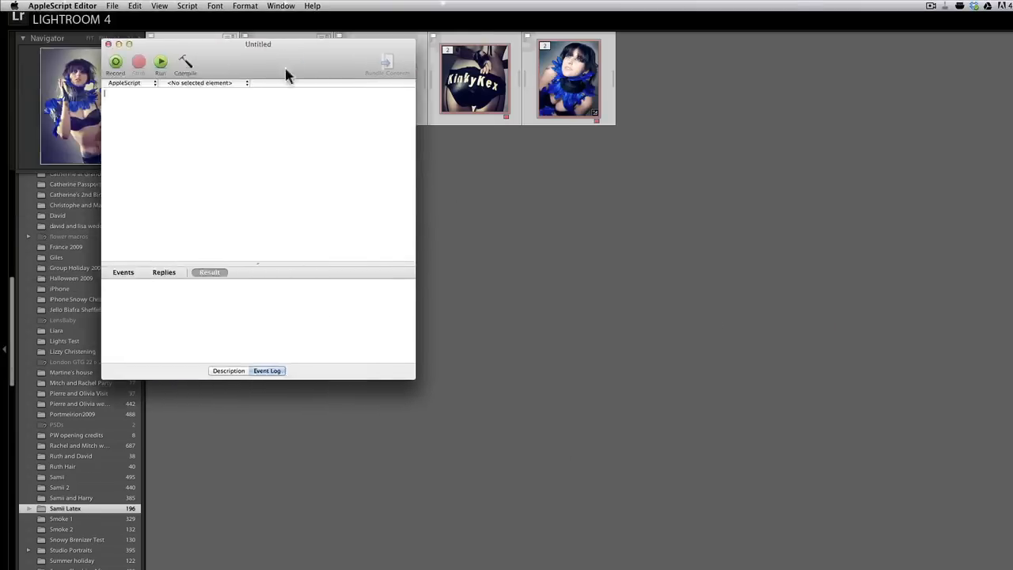
Copy the whole resizer script from the TextEdit note into the untitled AppleScript Editor document
drag(260, 45, 399, 79)
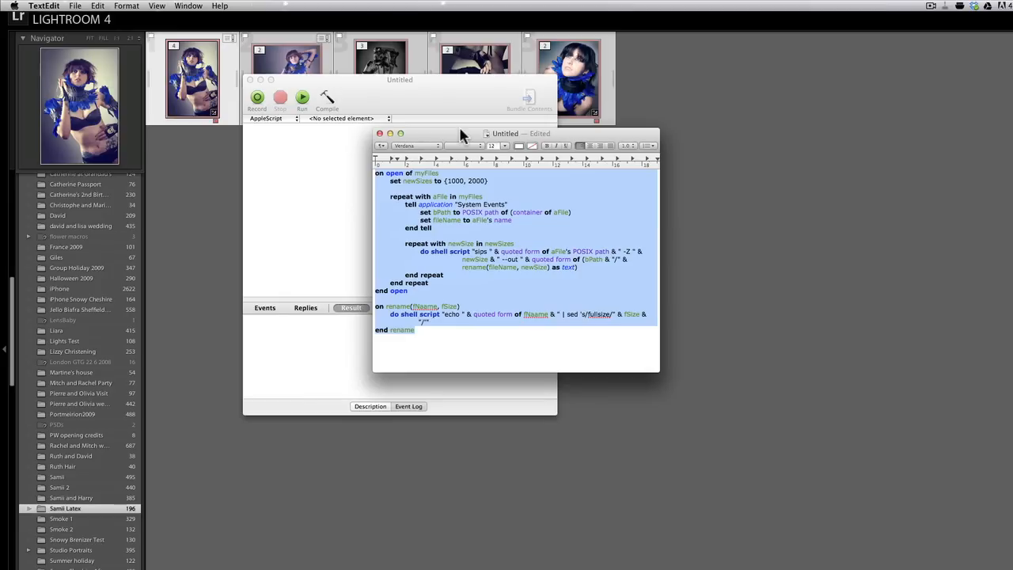
drag(515, 133, 696, 80)
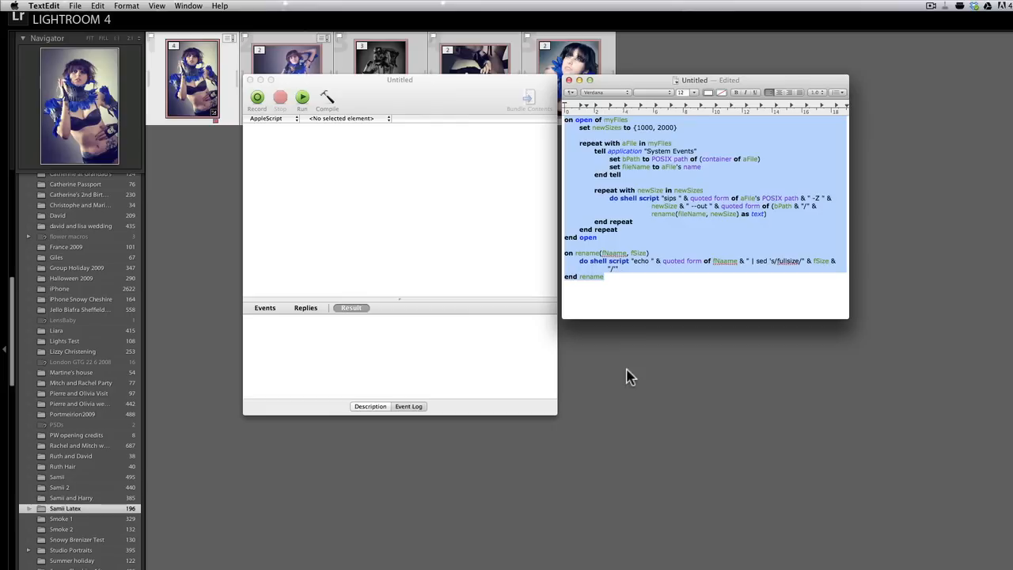
click(633, 298)
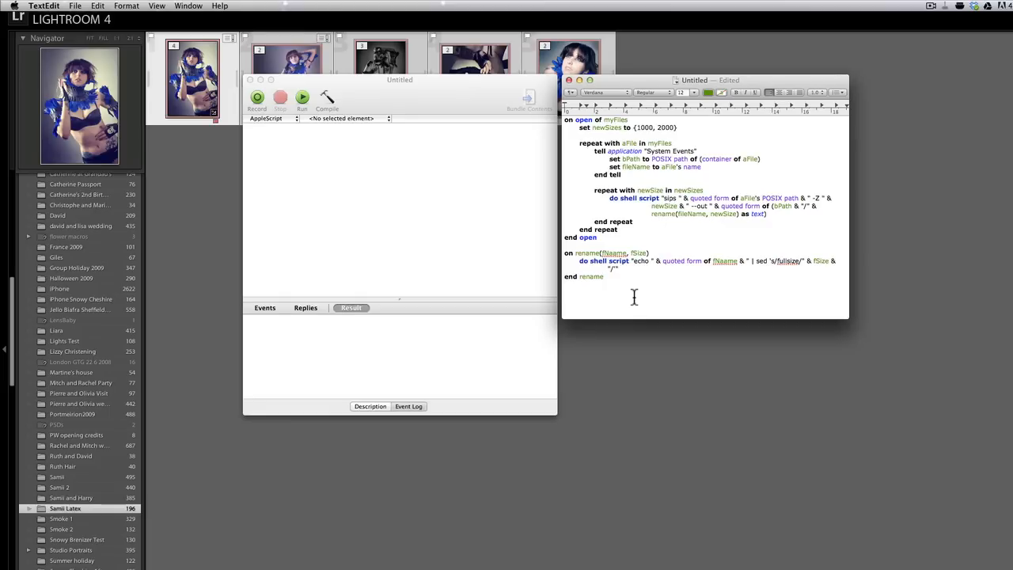
click(604, 275)
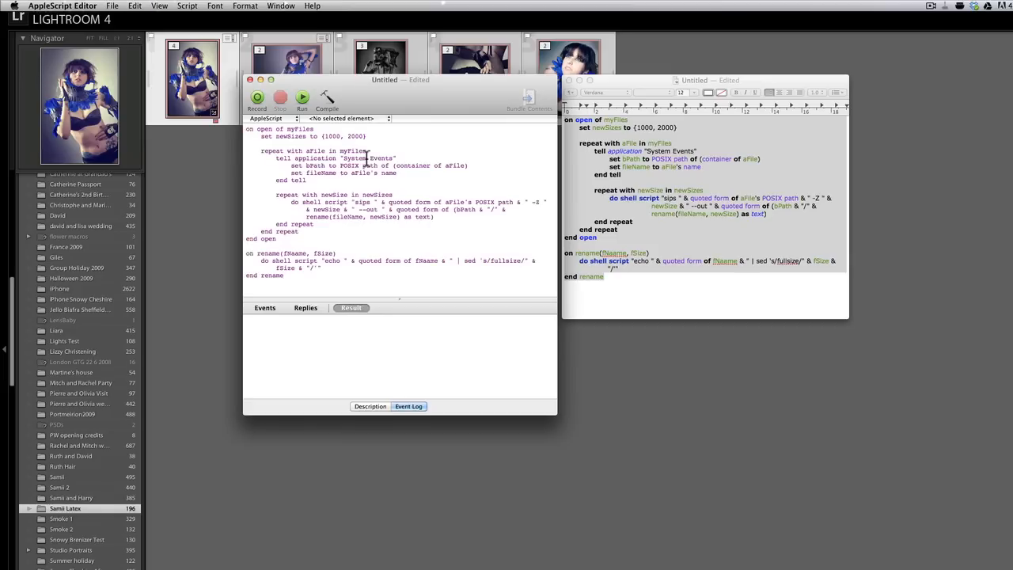
Edit the newSizes line so the output size list reads {1000, 2000, 3000}
click(348, 117)
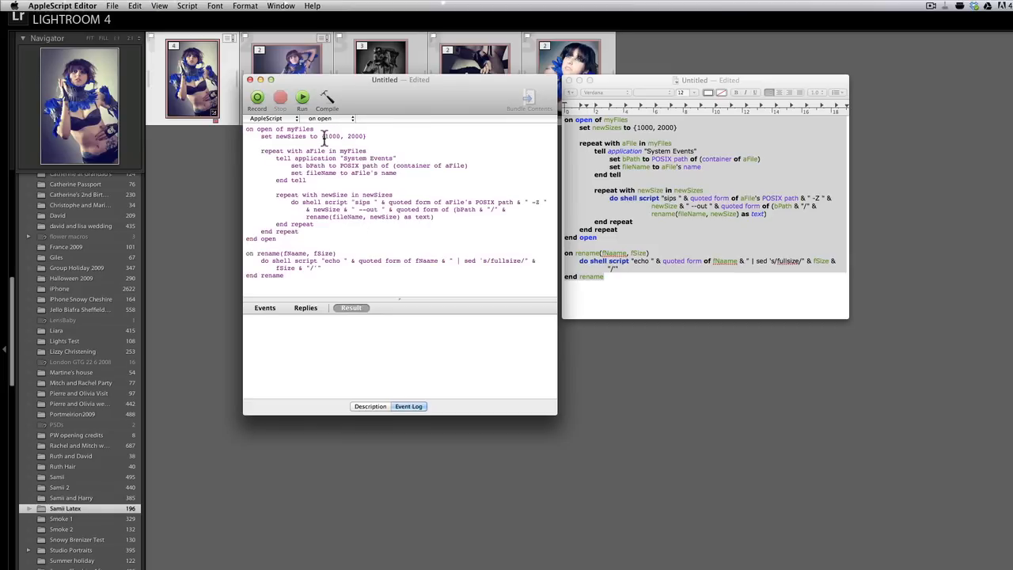
double_click(333, 136)
text(, 3000)
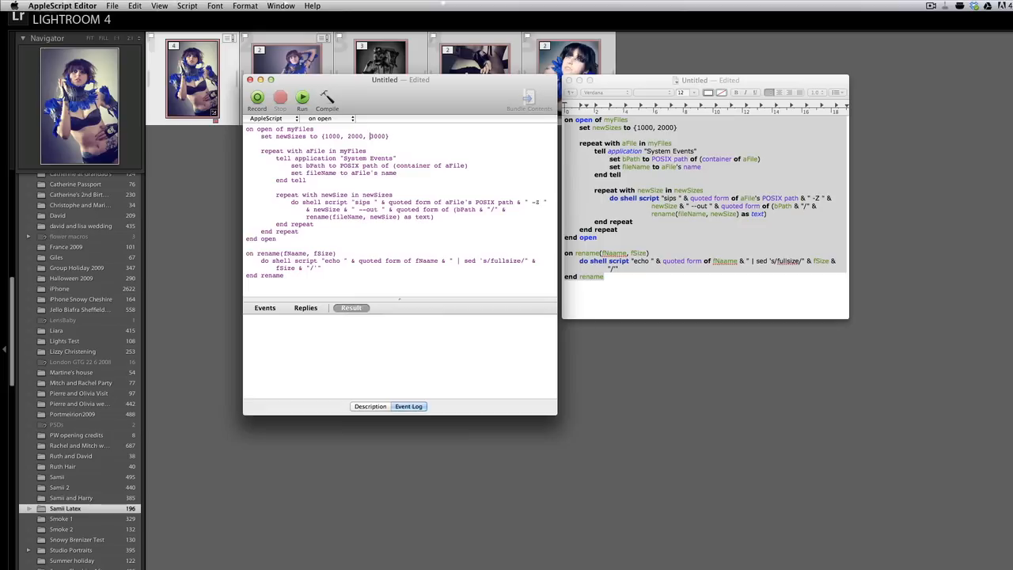
mouse_move(584, 103)
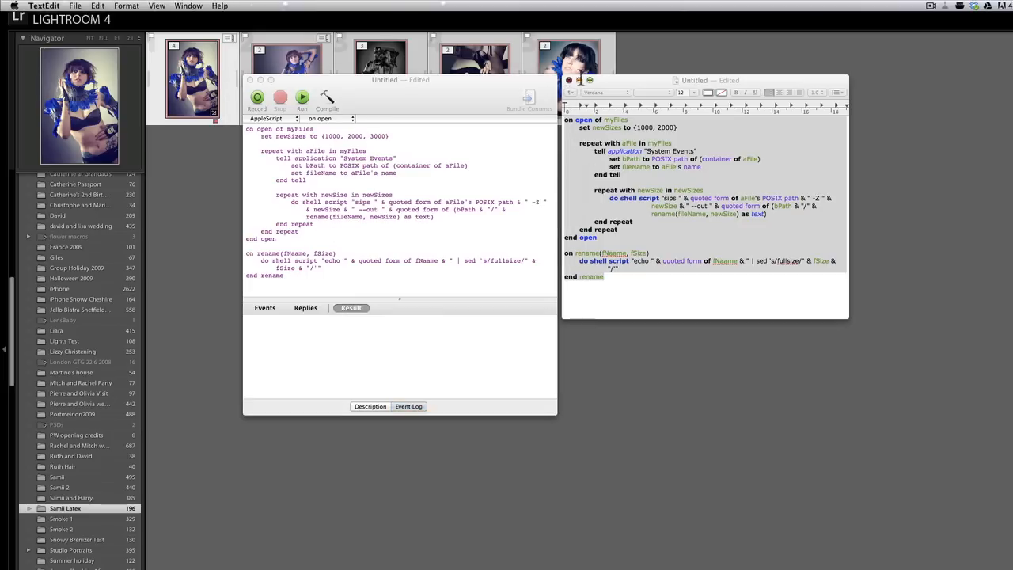
Close the TextEdit note choosing Delete, then compile the three-size resizer script
click(568, 79)
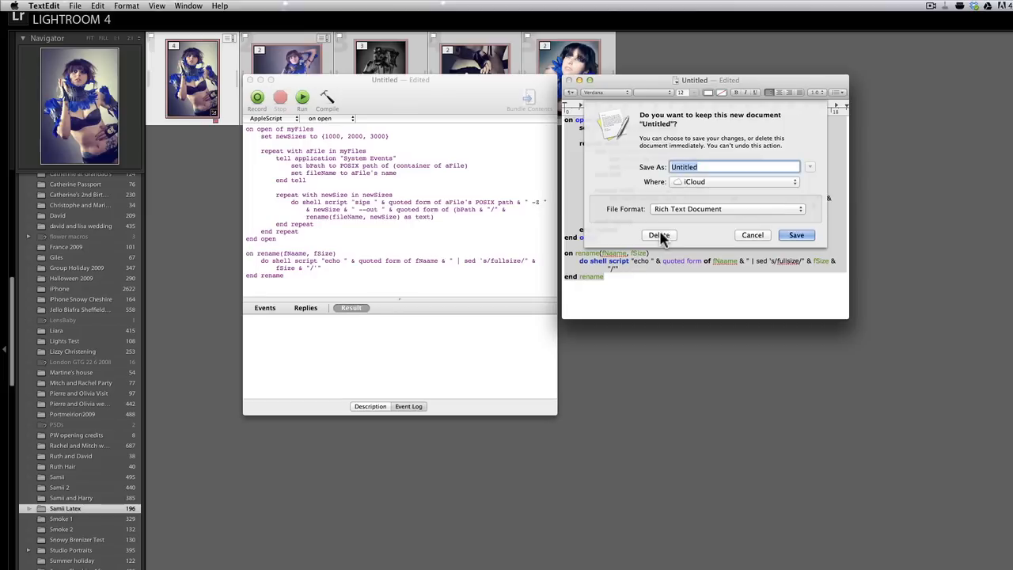
click(658, 235)
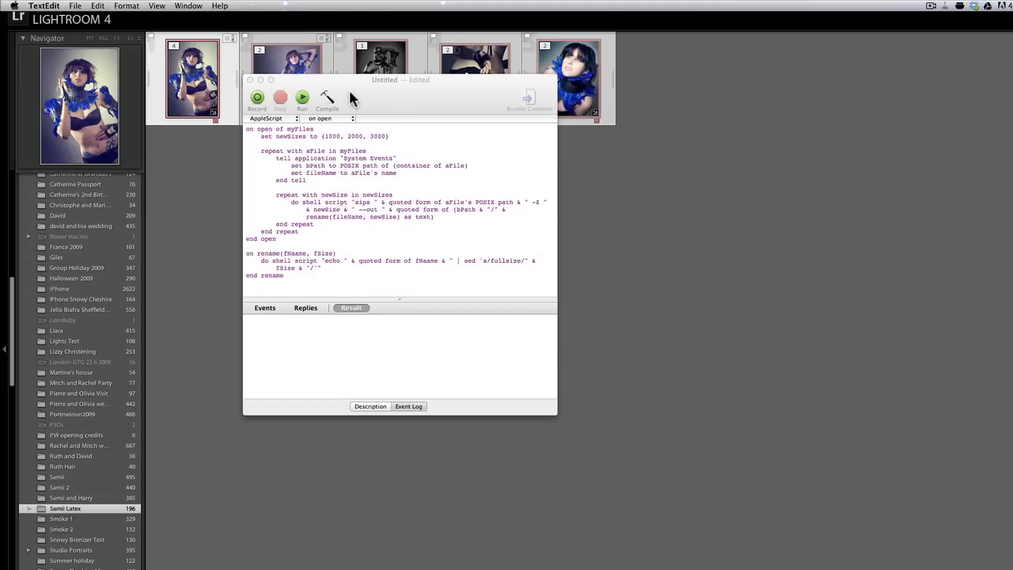
click(326, 101)
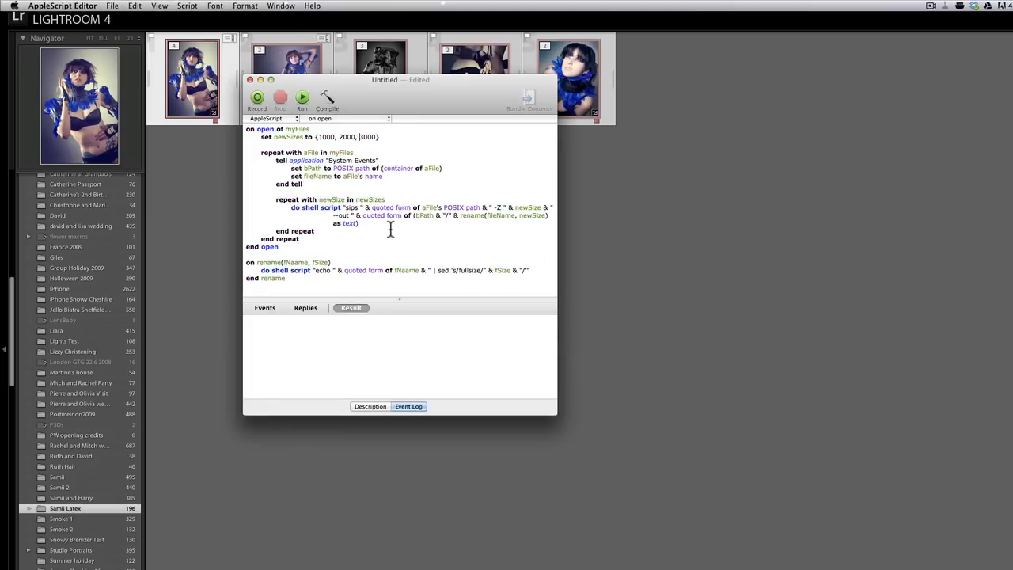
mouse_move(316, 101)
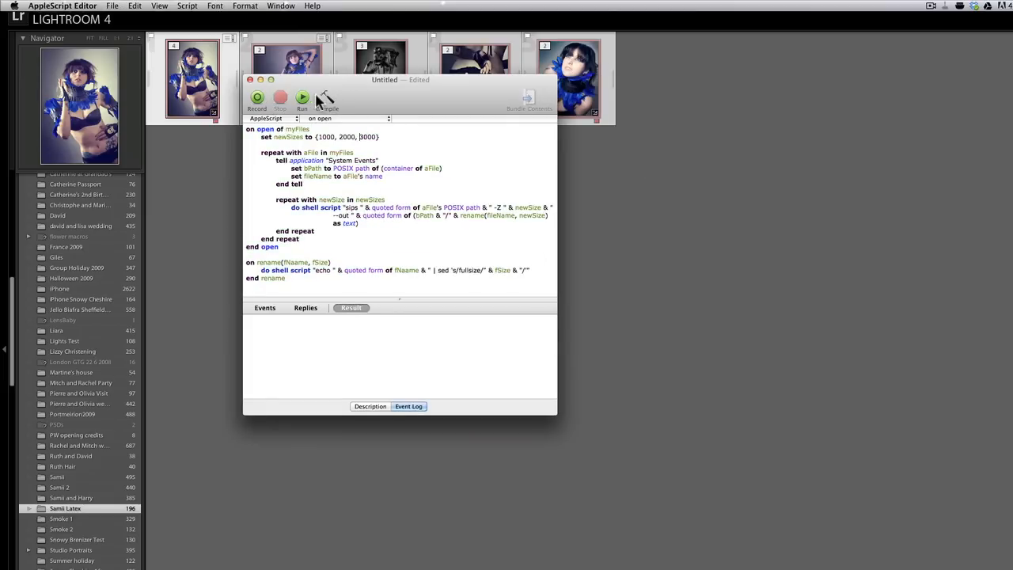
drag(384, 79, 373, 73)
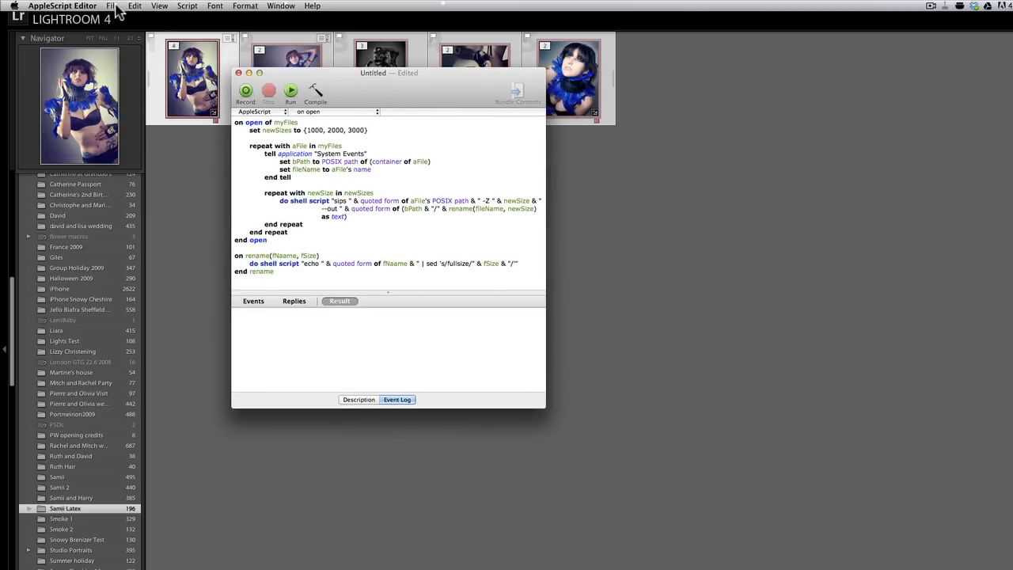
Save the script as an Application named 'resizer' in the Documents folder
click(113, 7)
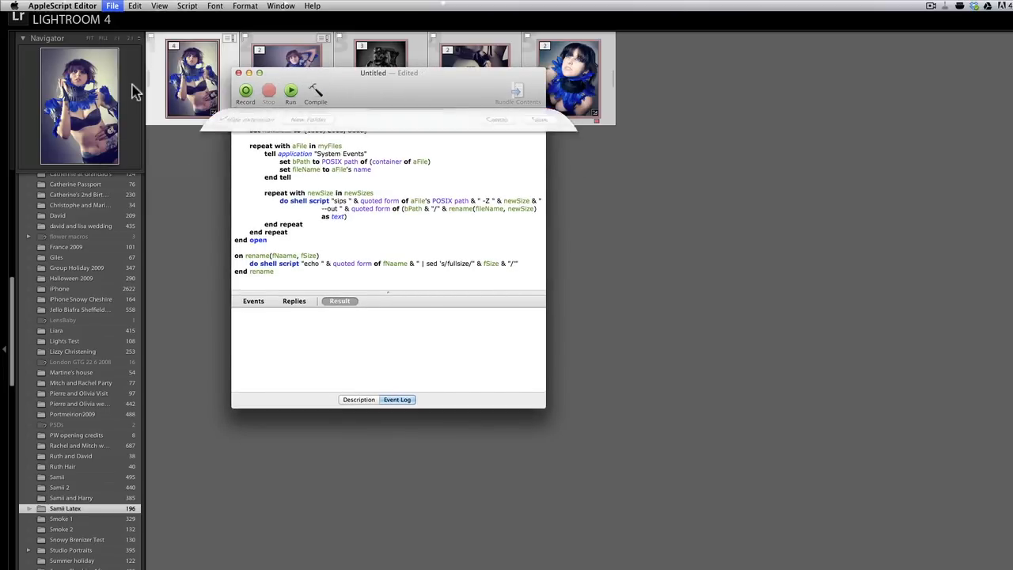
key(cmd+s)
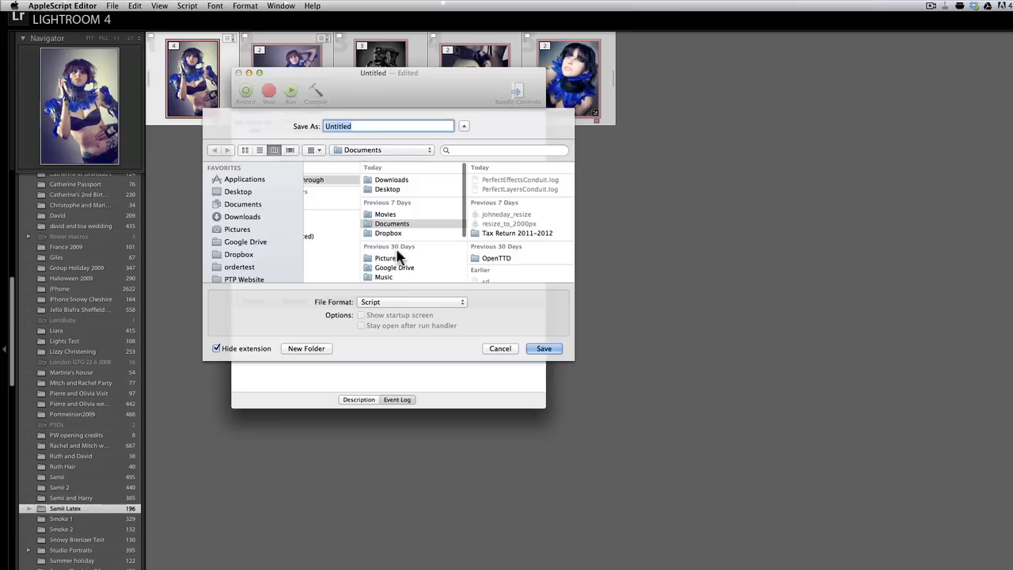
click(412, 300)
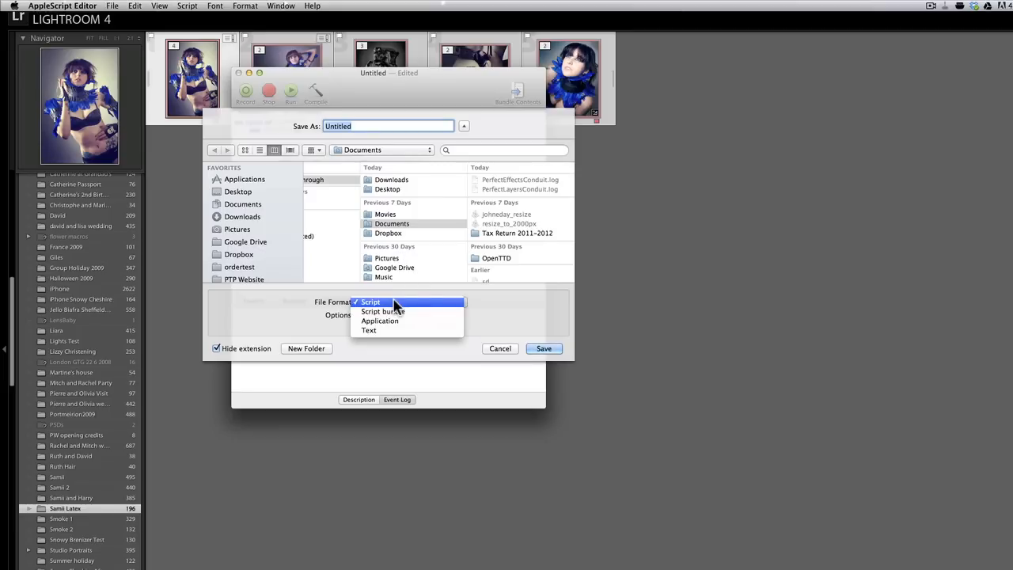
click(380, 320)
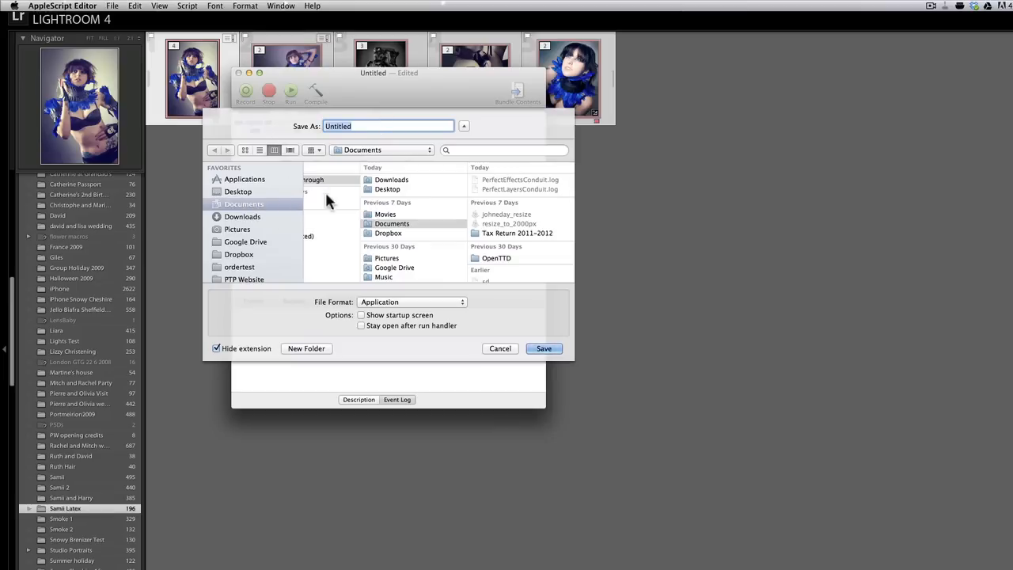
mouse_move(262, 130)
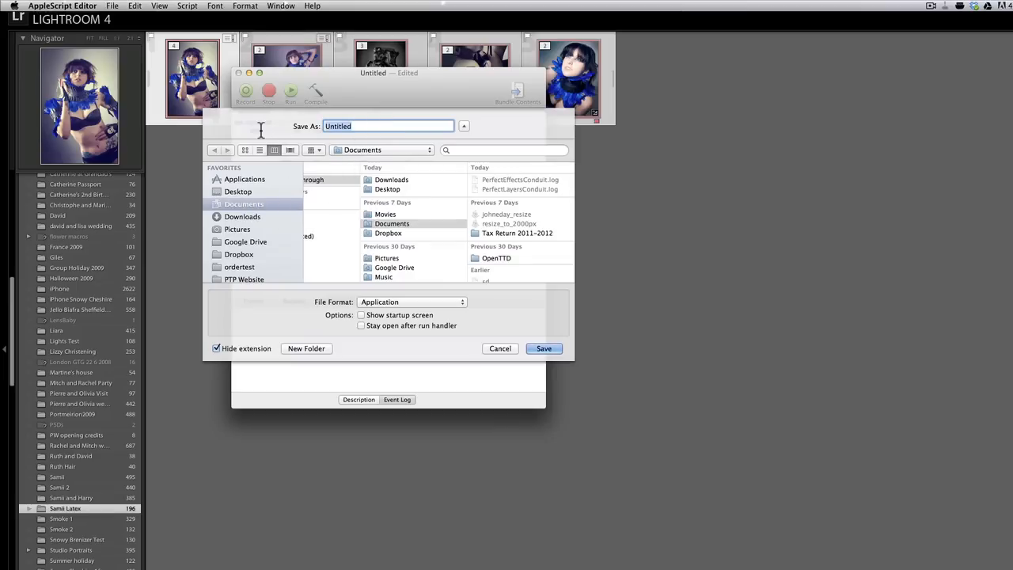
text(resiz)
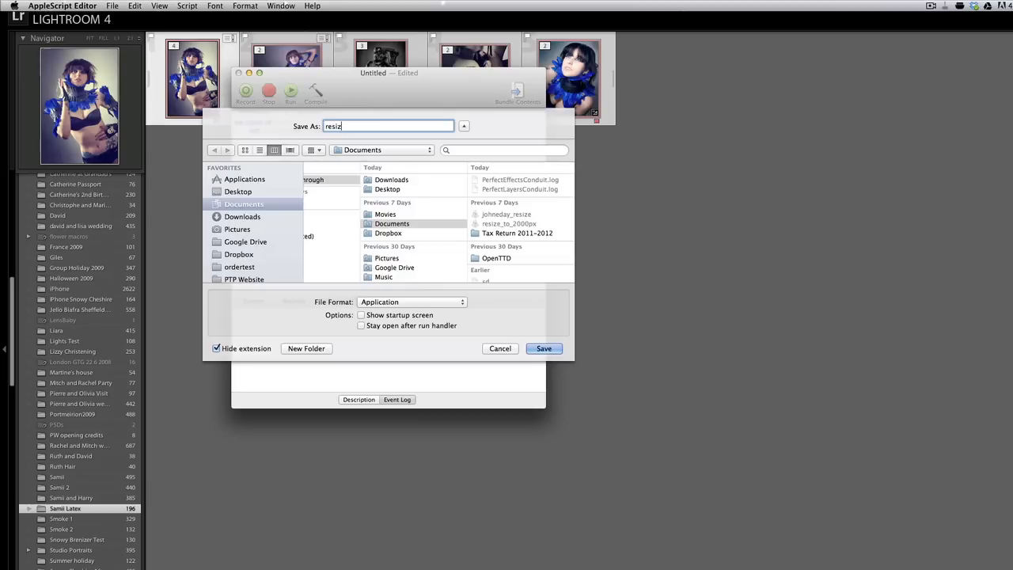
text(er)
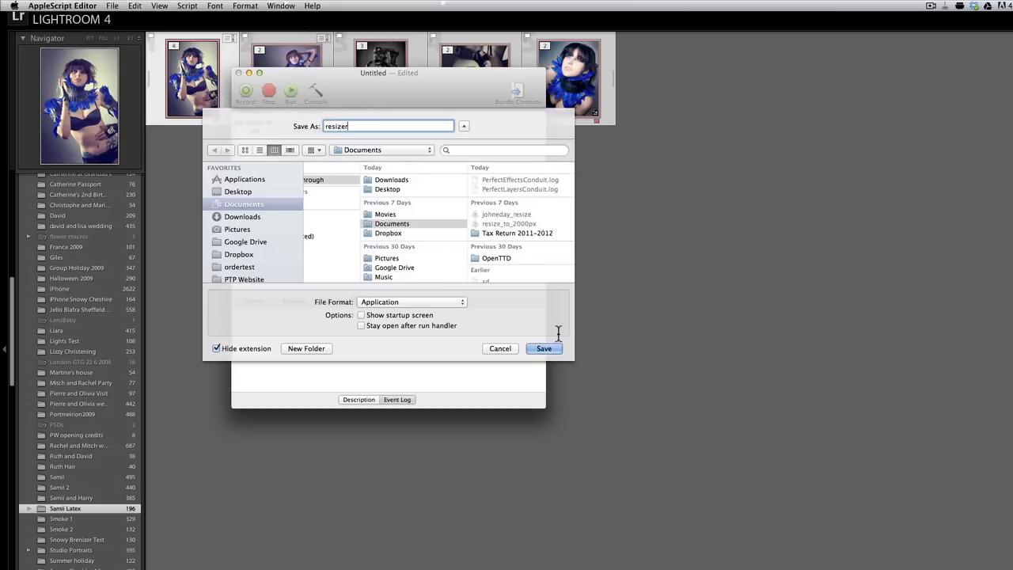
click(545, 349)
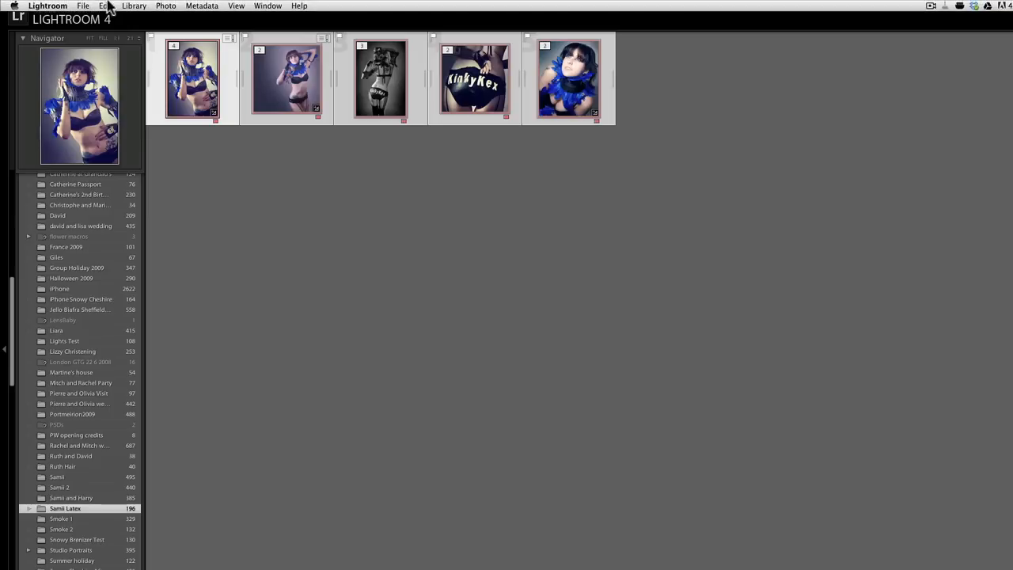
Reopen Export with the 'Full sized JPG - watermarked 2' preset and set After Export to 'Open in Other Application...'
click(83, 6)
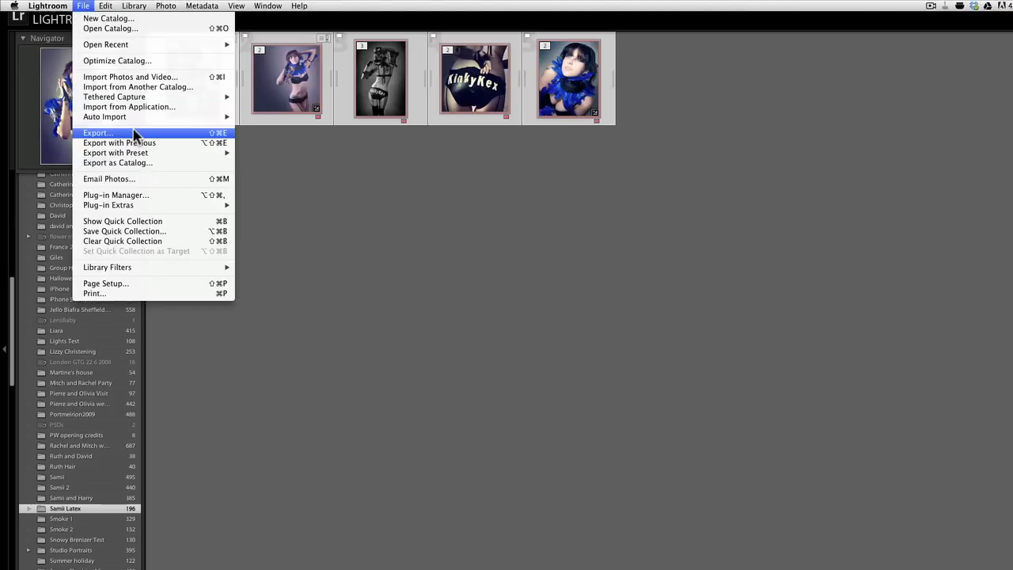
click(96, 133)
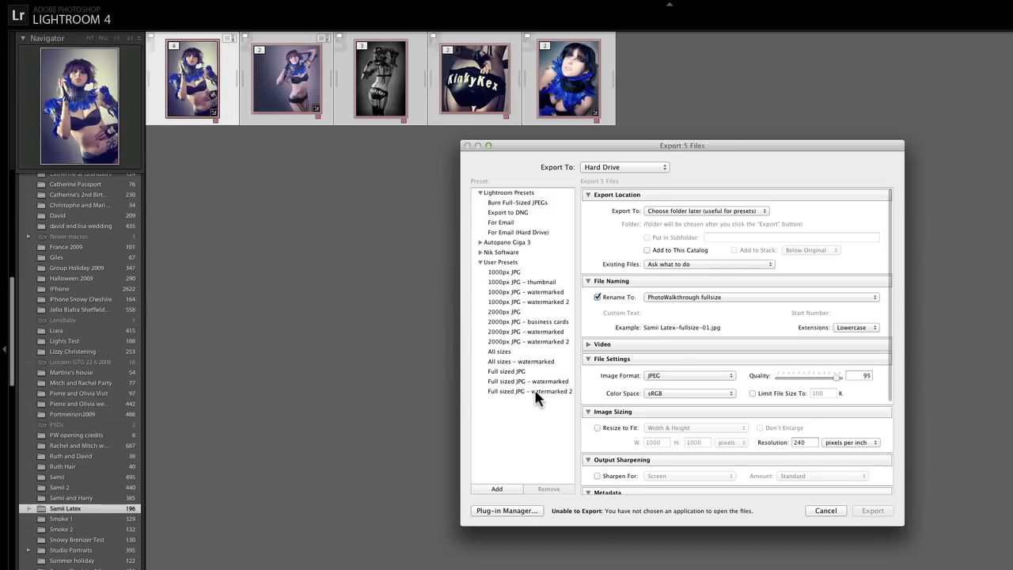
click(529, 391)
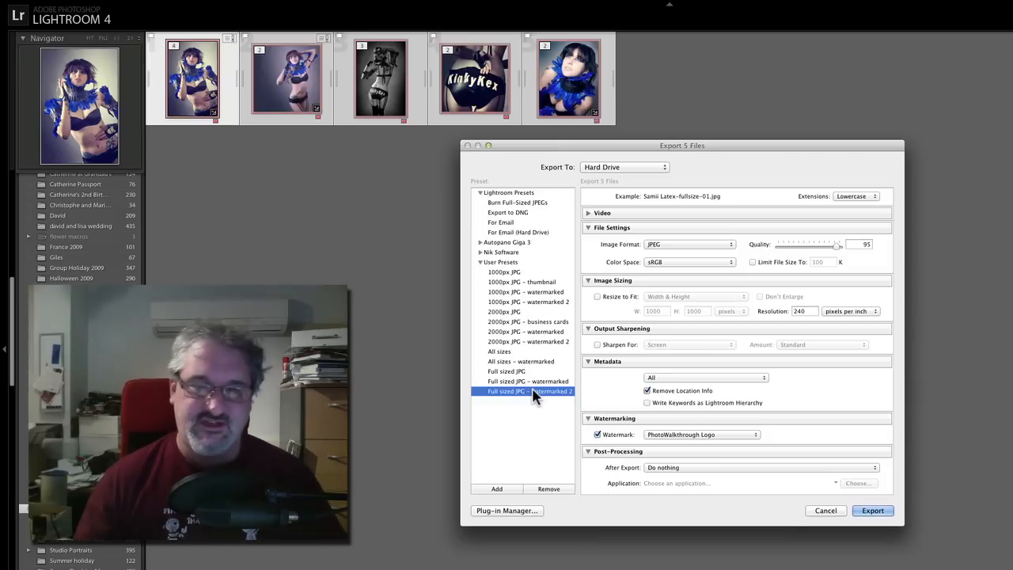
mouse_move(586, 444)
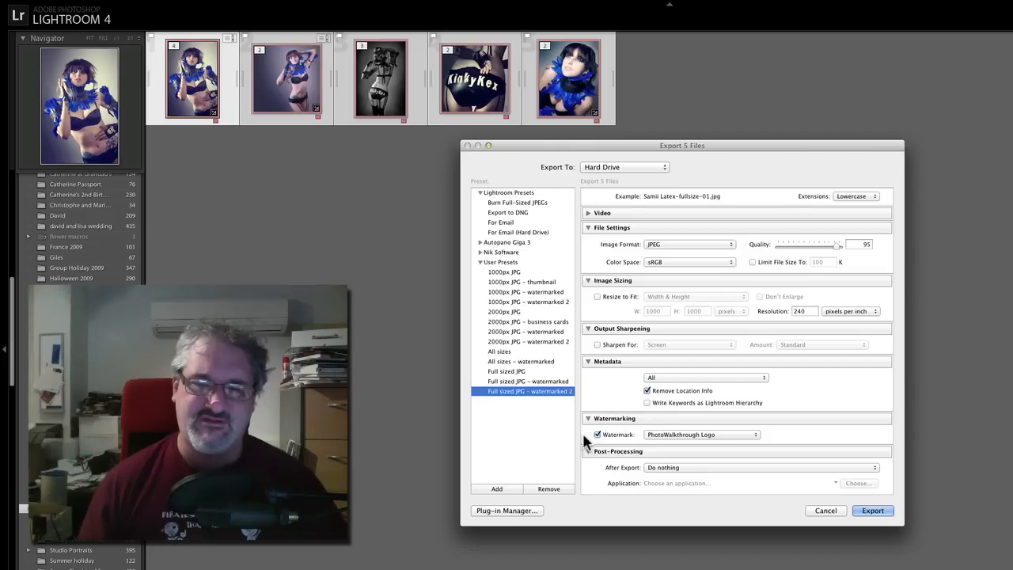
mouse_move(631, 475)
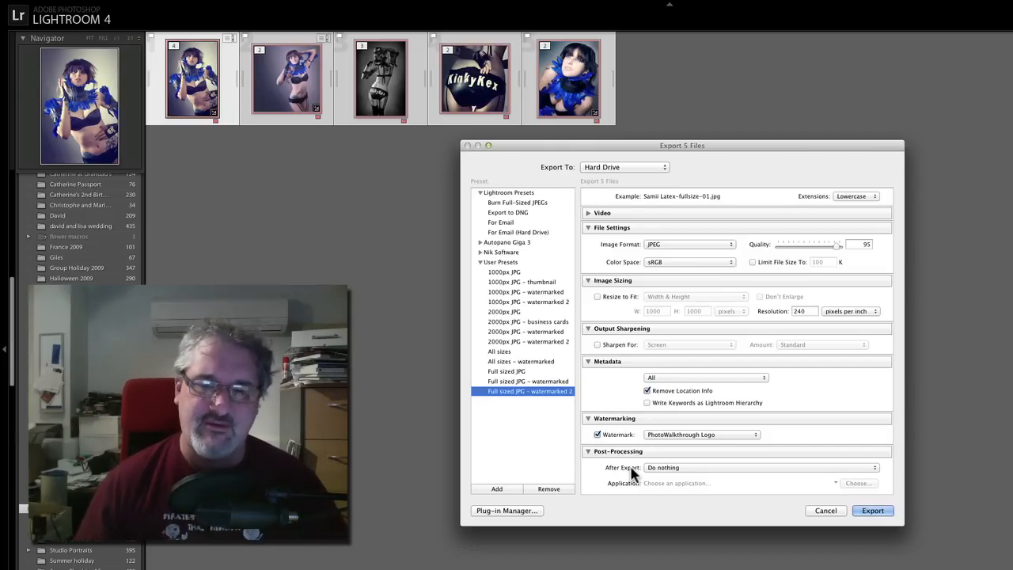
click(760, 467)
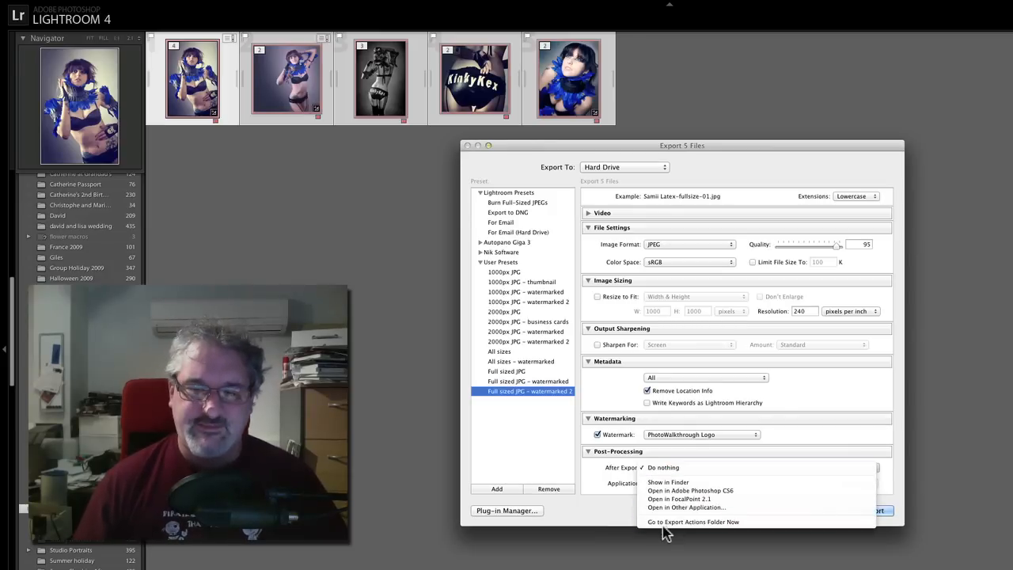
click(688, 506)
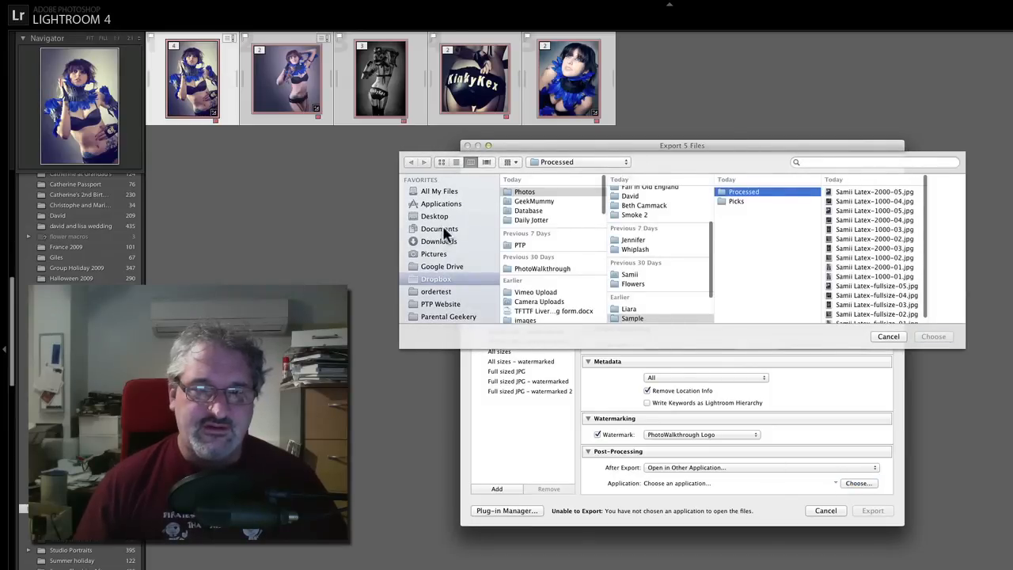
Choose the resizer application in Documents as the after-export program
click(440, 228)
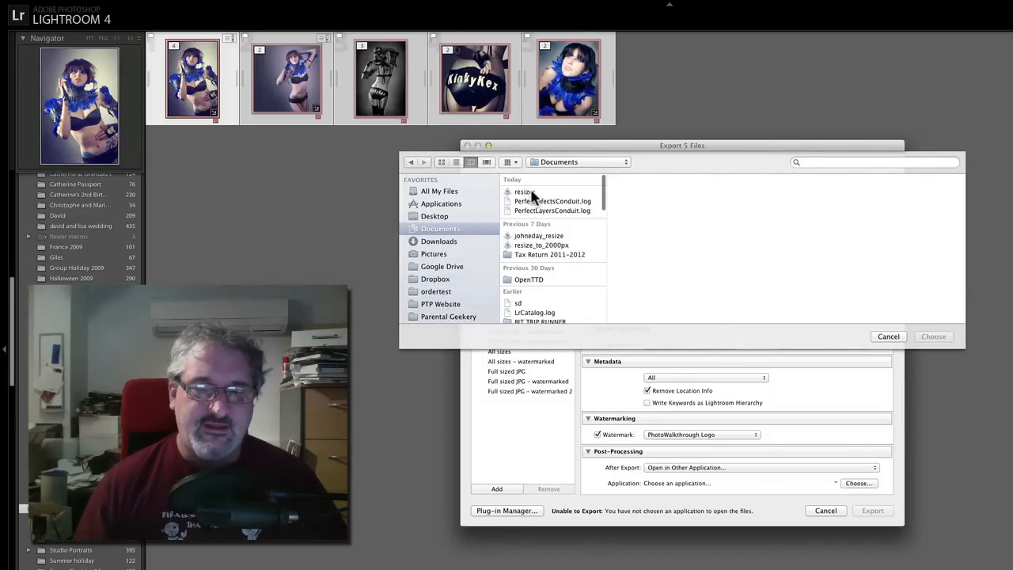
click(525, 191)
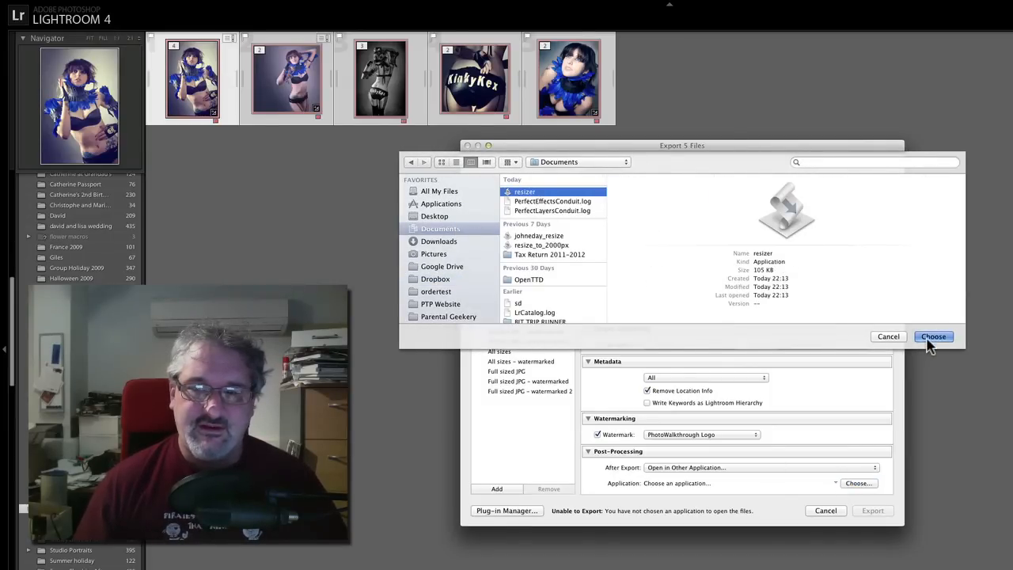
click(933, 336)
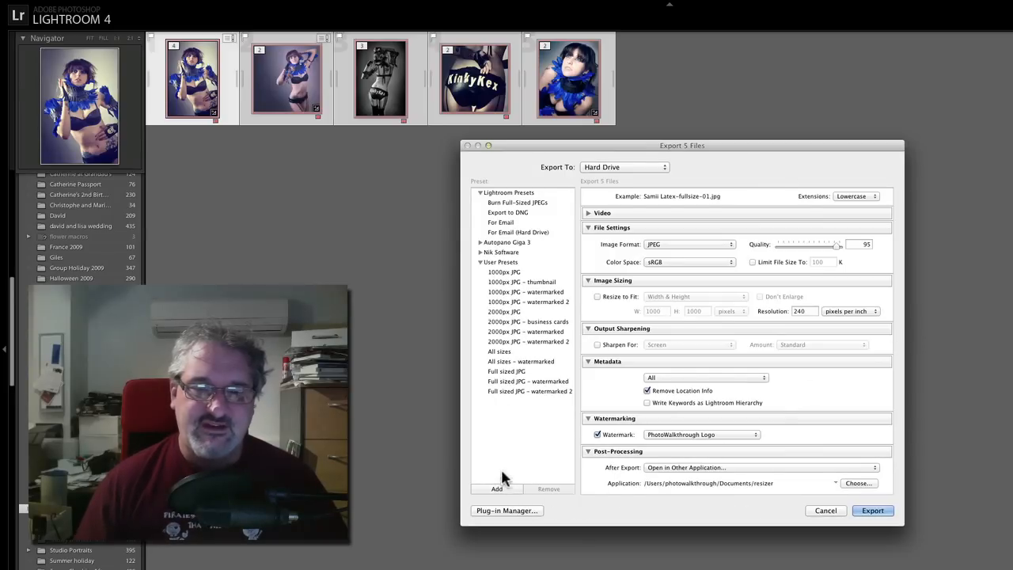
Create a new user export preset named Resizer from the current settings
click(498, 488)
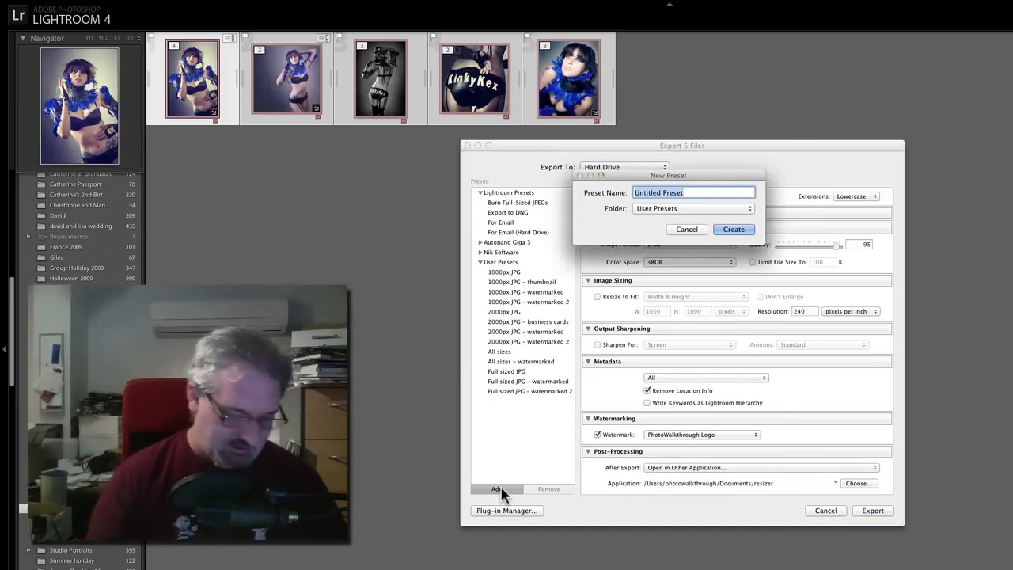
text(Resiz)
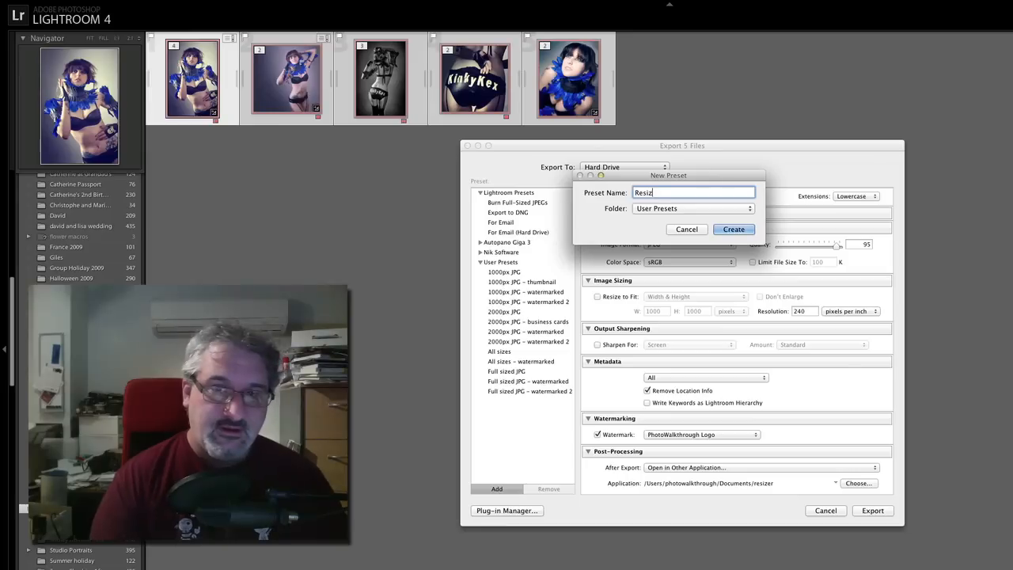
text(er)
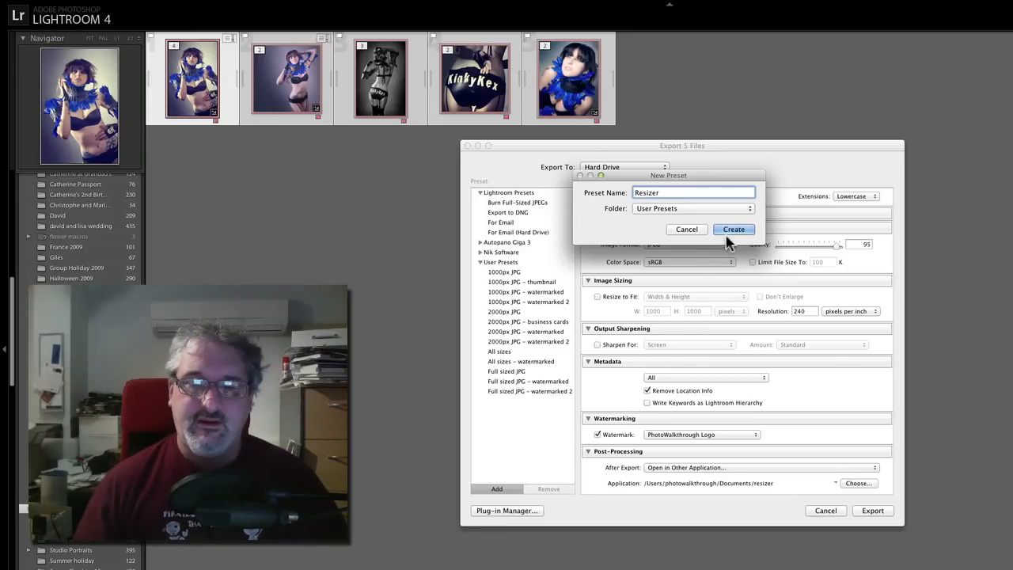
click(735, 228)
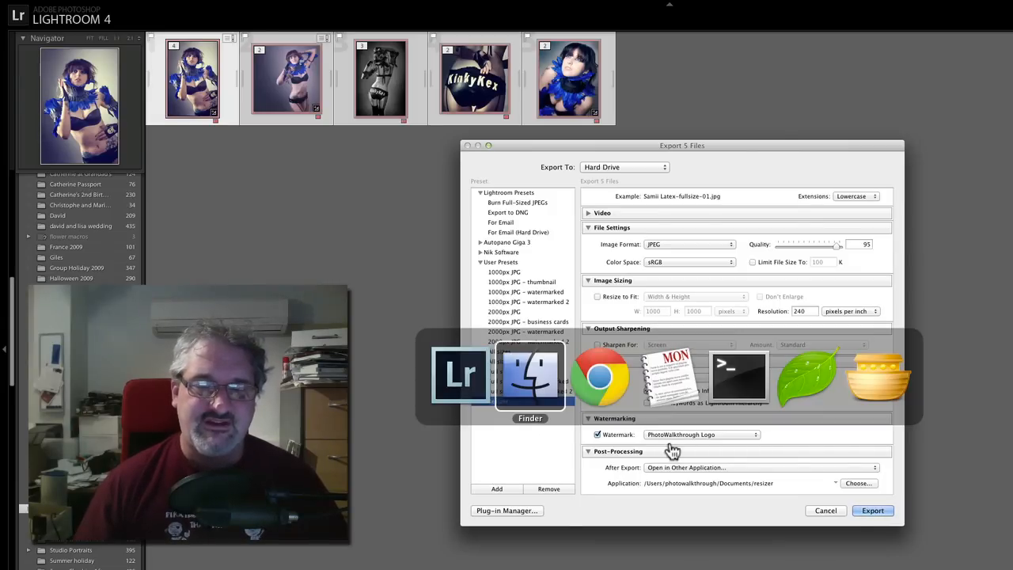
Start the export using the Resizer preset settings
click(530, 377)
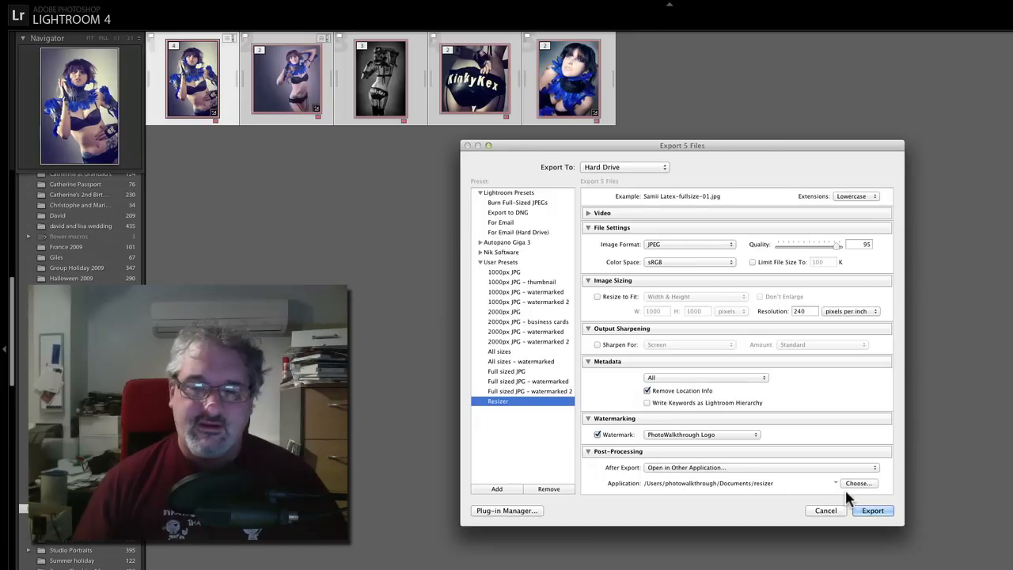
click(858, 483)
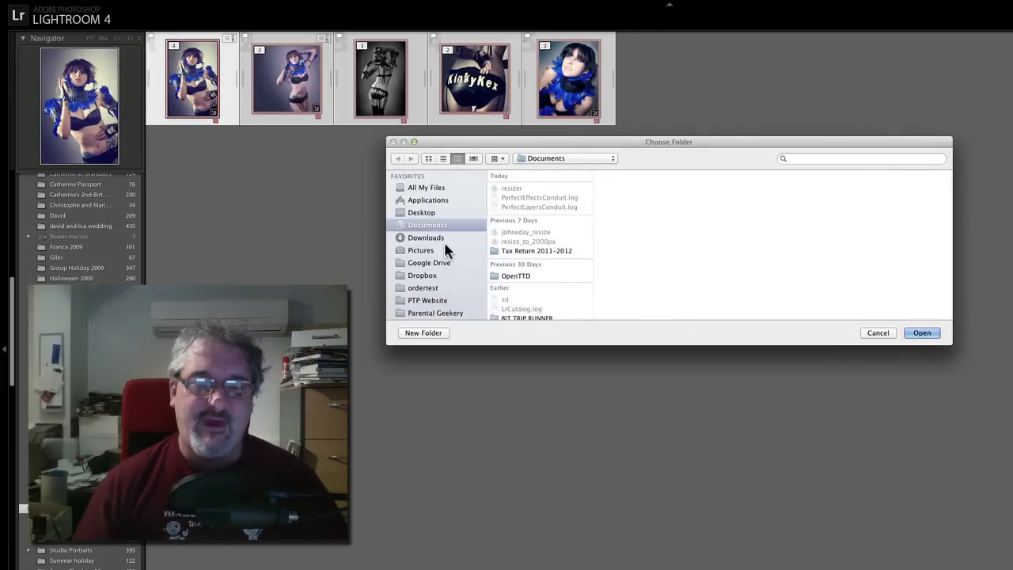
Pick Dropbox > GeekMummy > Photos > Processed as the resizer's output folder
click(422, 275)
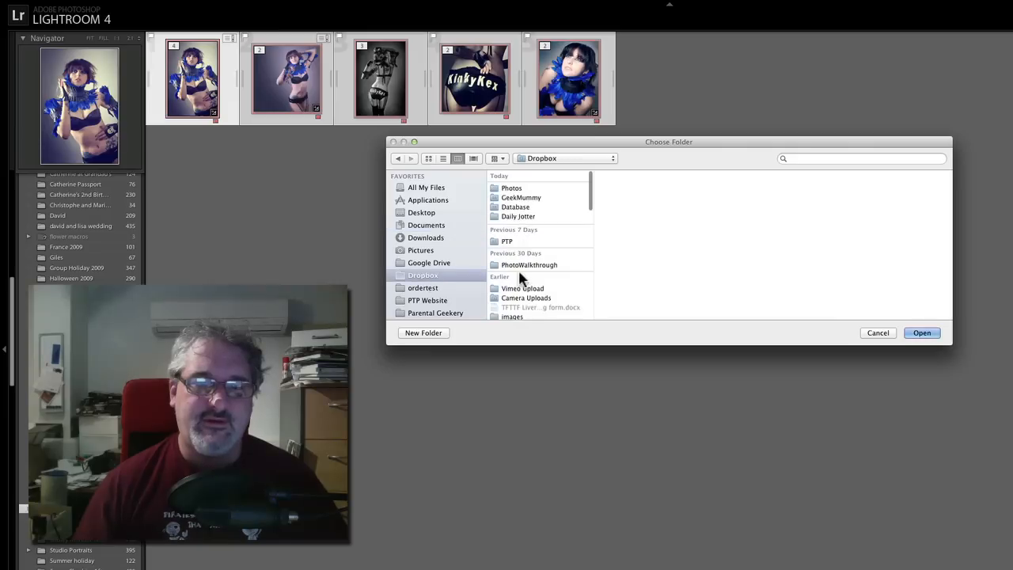
click(521, 196)
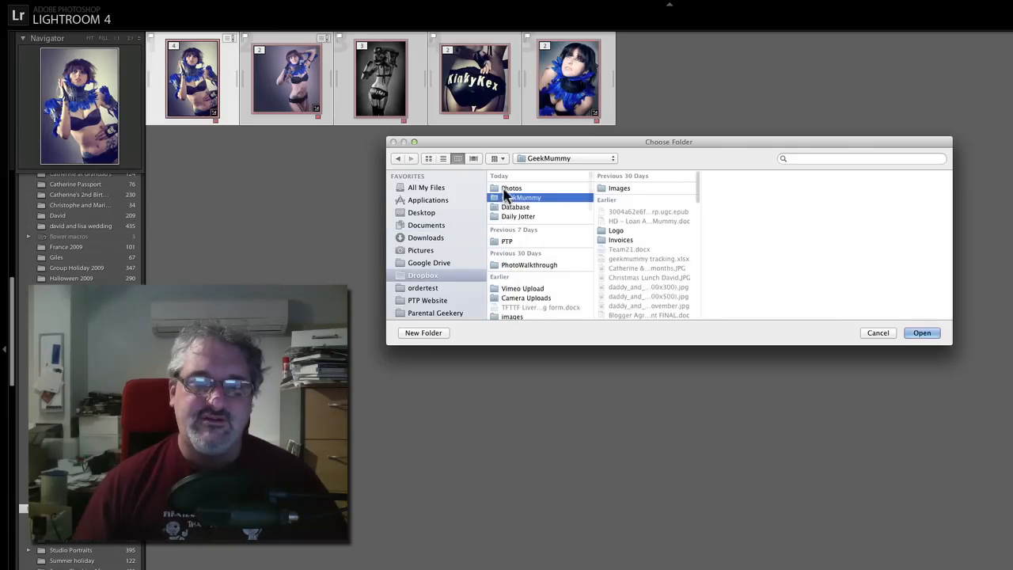
click(511, 187)
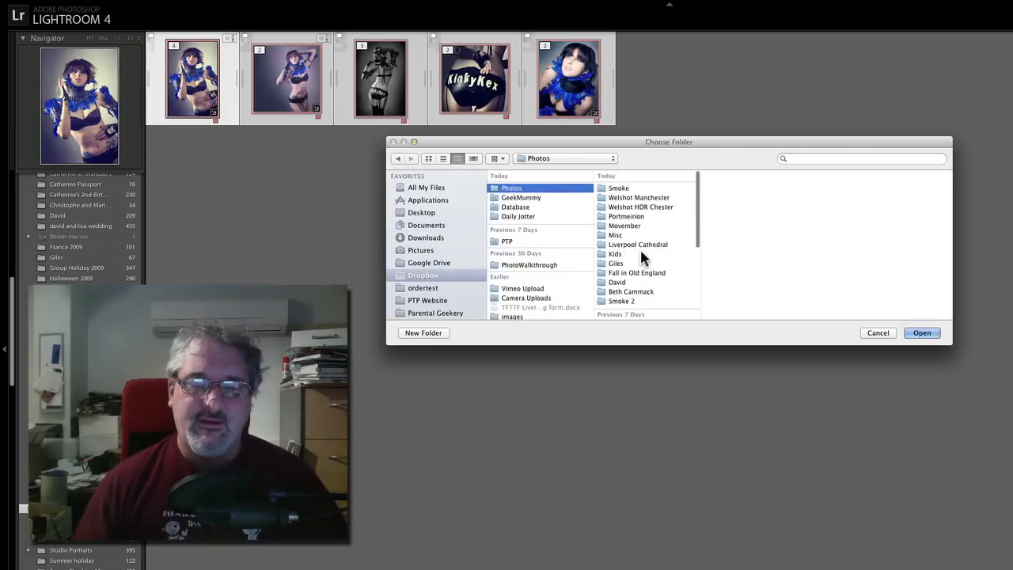
scroll(down, 3)
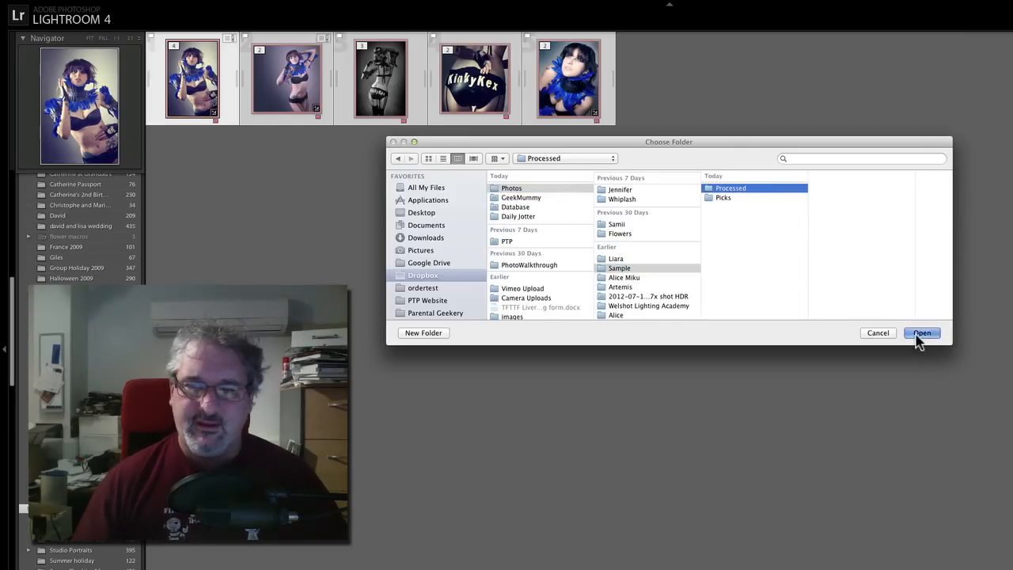
click(921, 333)
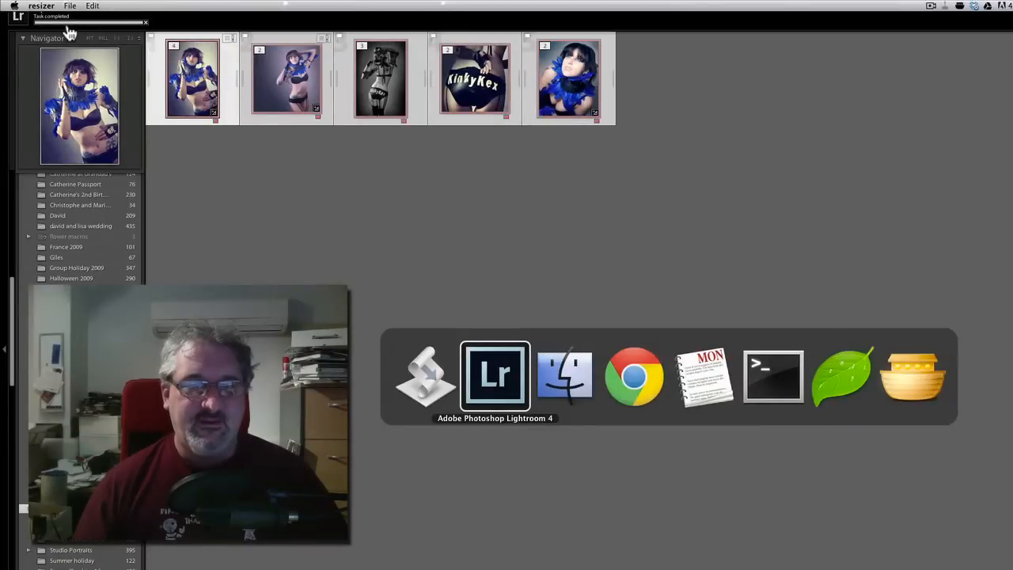
Bring up the Processed folder showing the 1000, 2000, 3000 px and full-size JPEGs
click(563, 377)
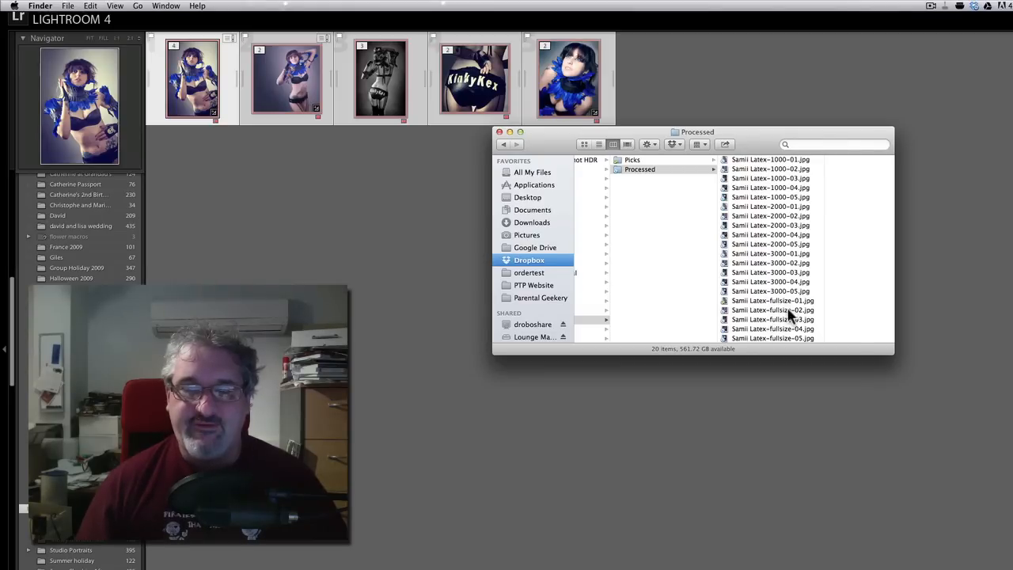
mouse_move(789, 232)
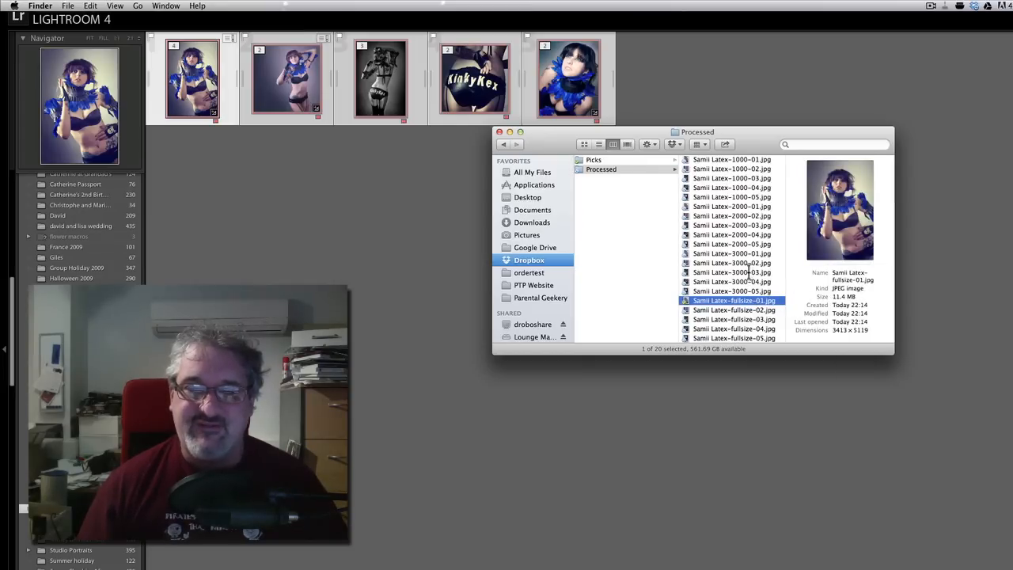
click(732, 253)
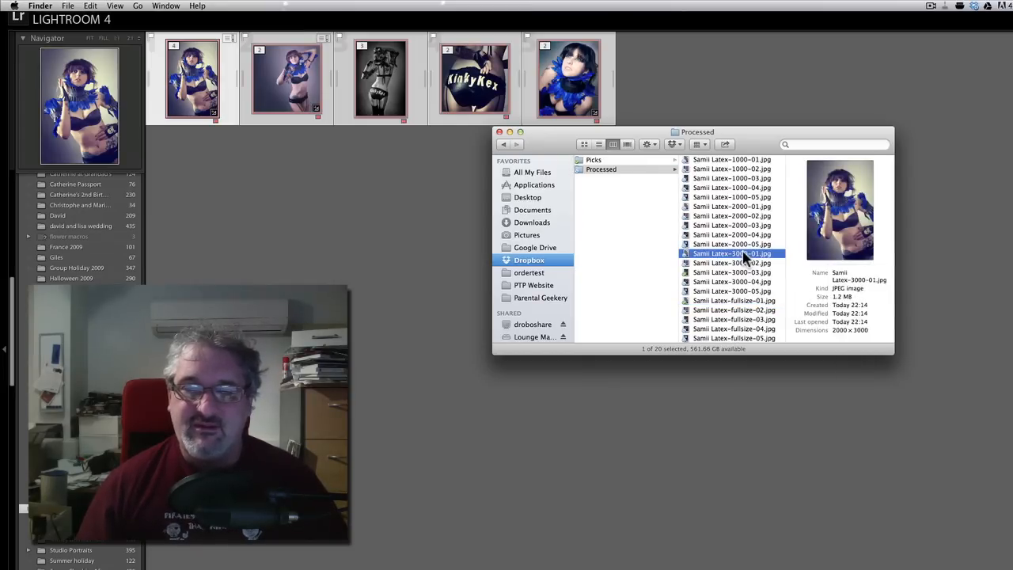
click(731, 206)
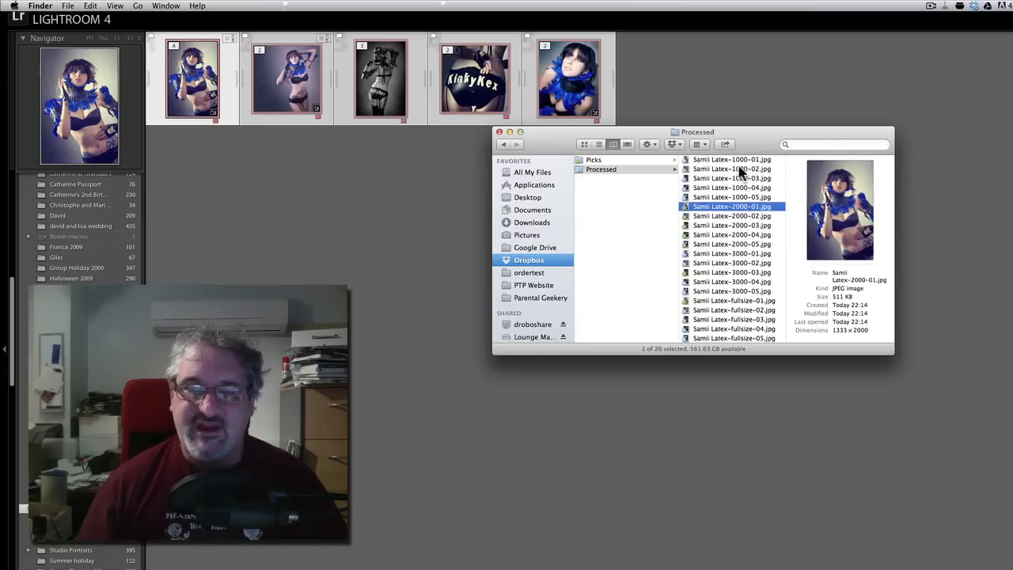
click(732, 158)
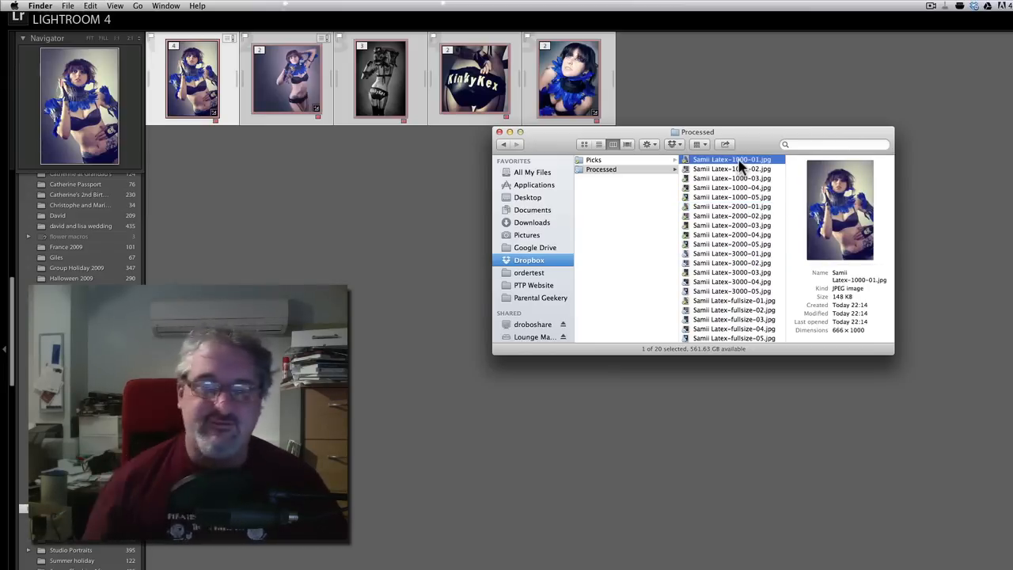